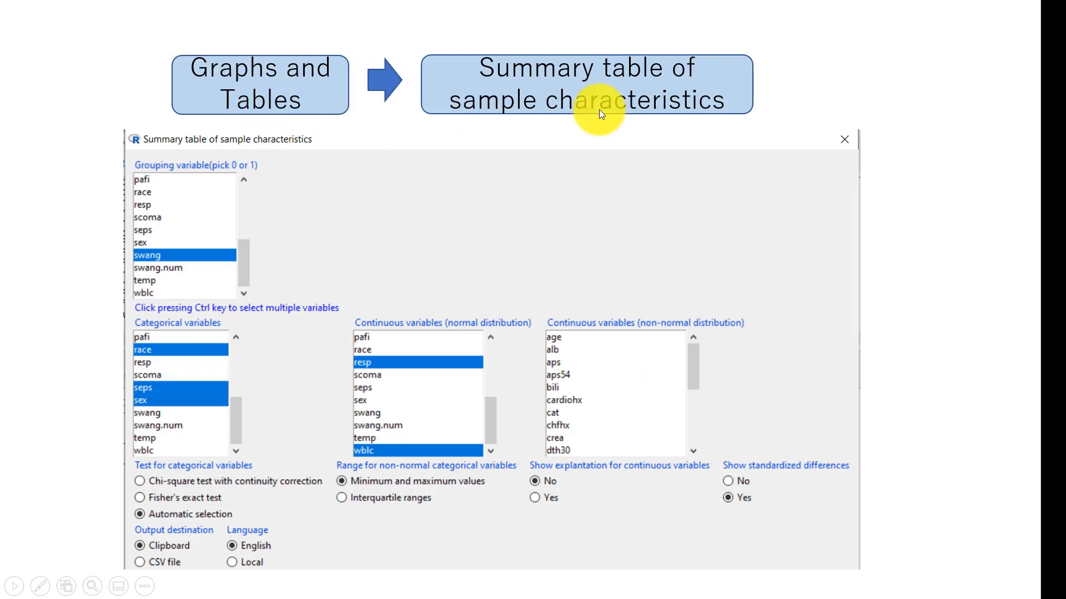
mouse_move(282, 265)
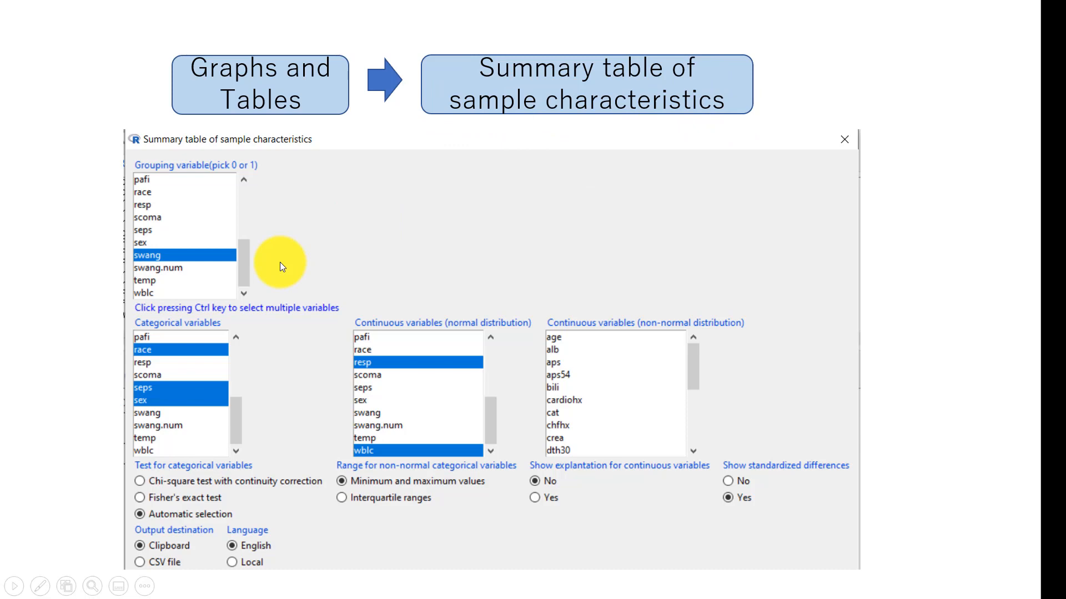
mouse_move(256, 269)
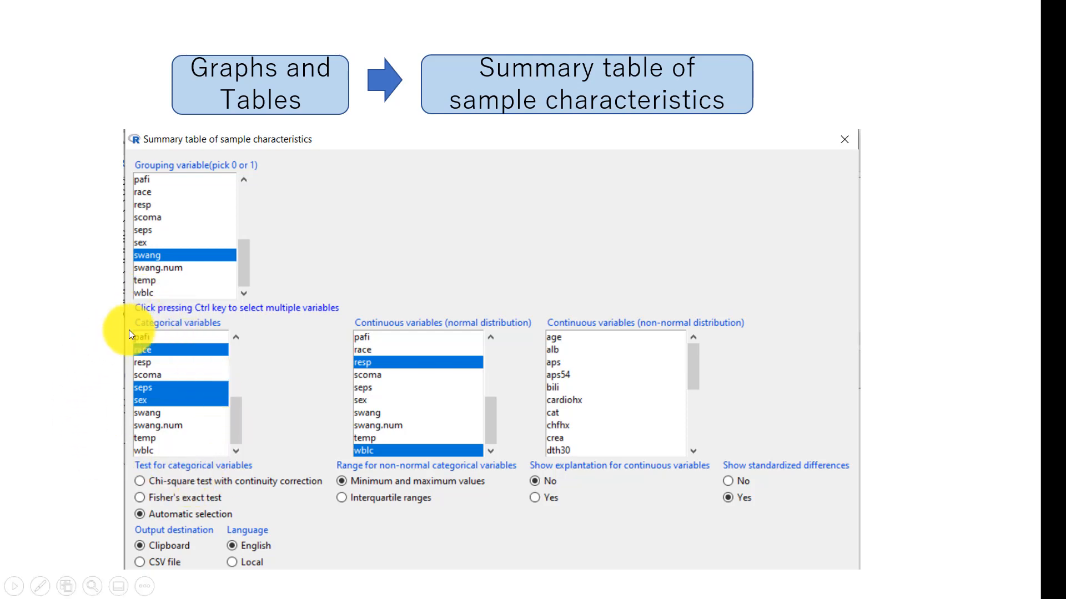
mouse_move(422, 476)
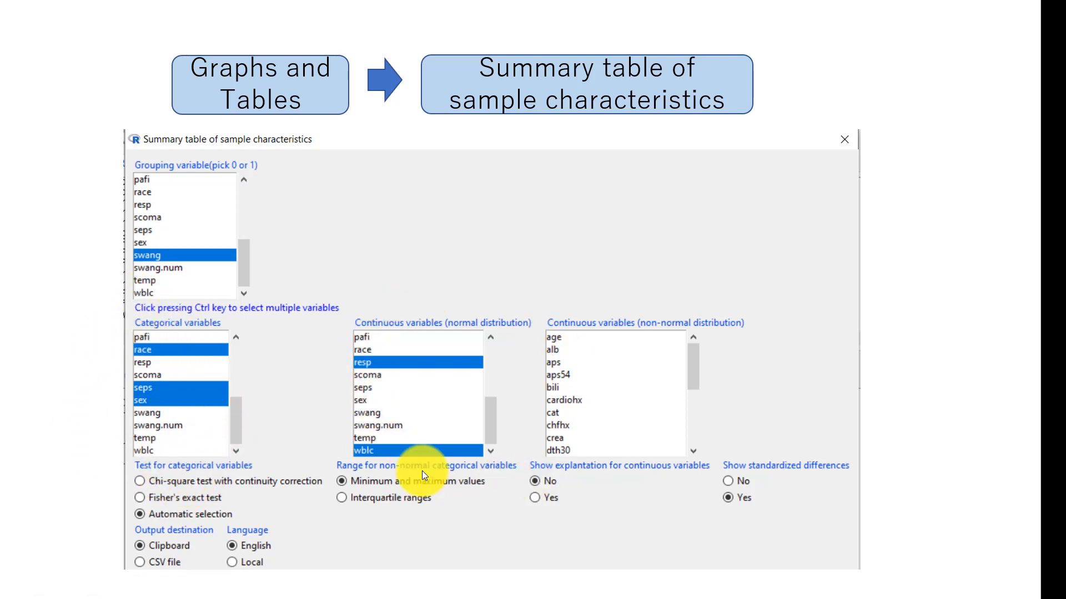
mouse_move(252, 499)
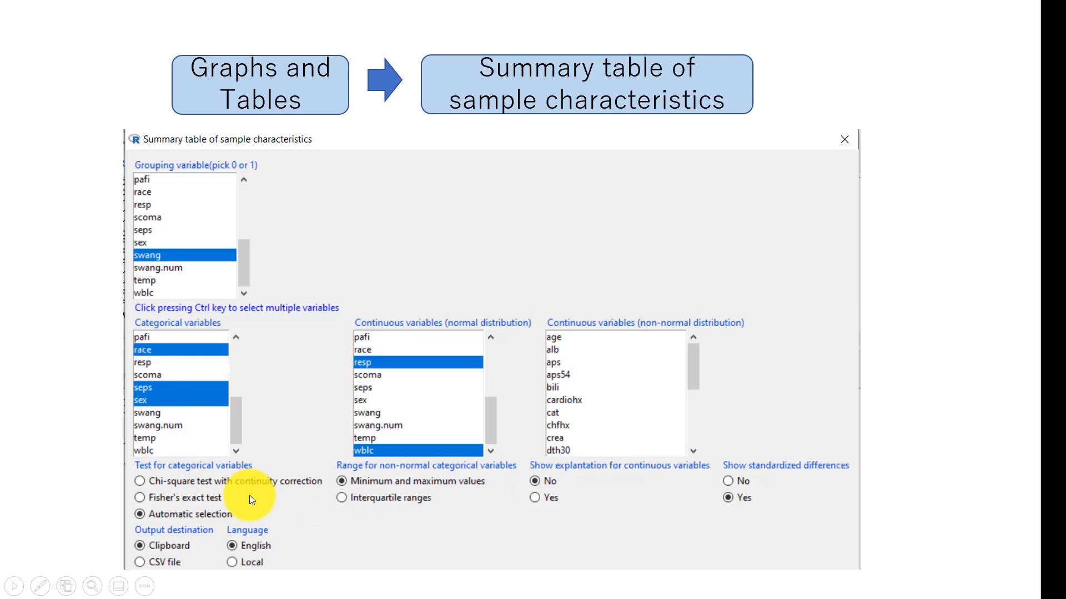
mouse_move(269, 333)
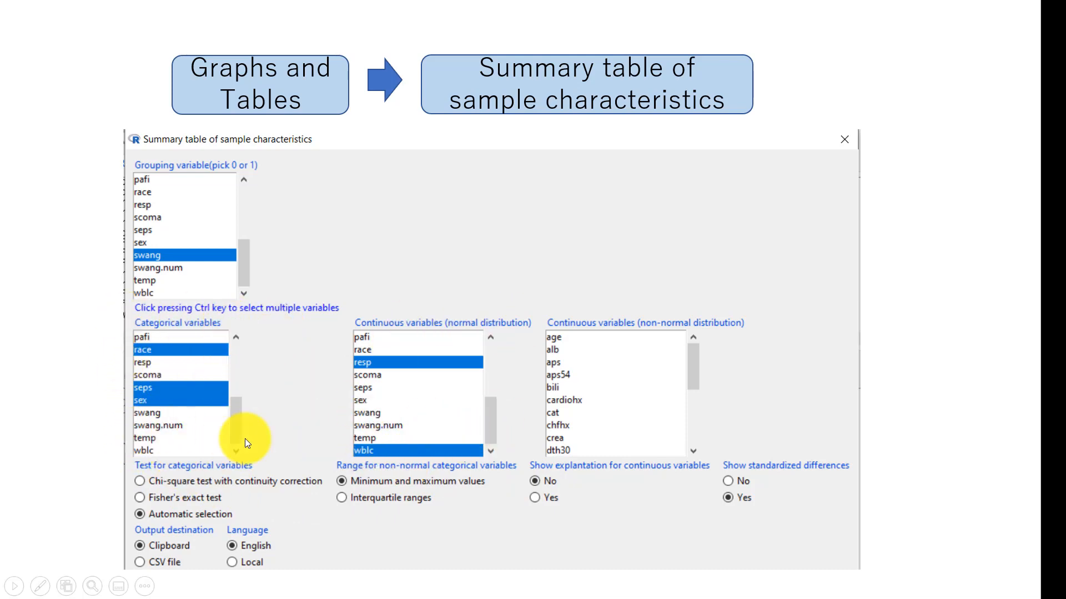
mouse_move(740, 320)
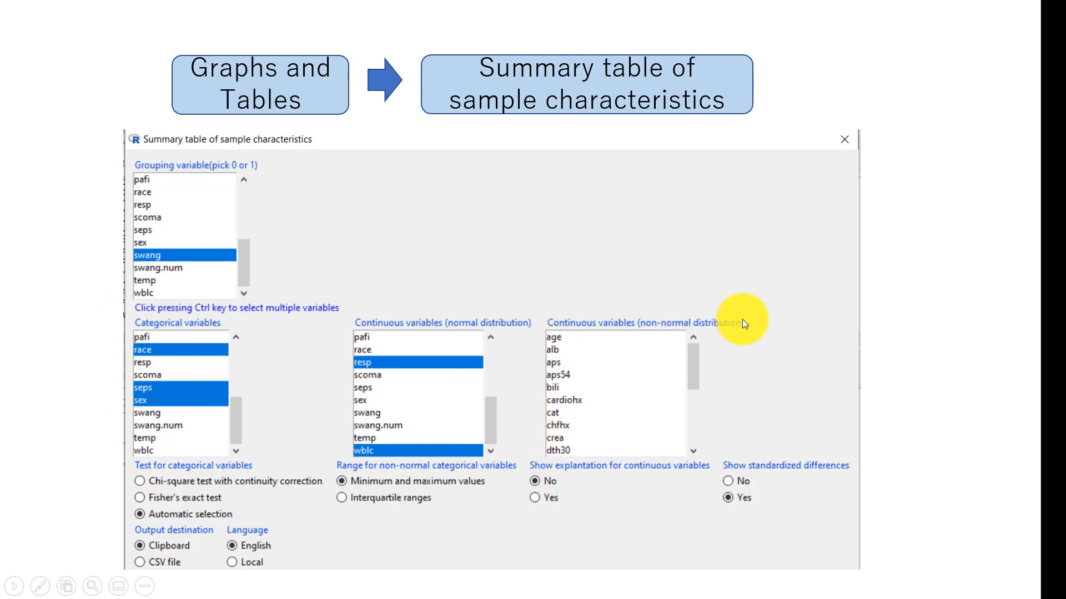
mouse_move(611, 466)
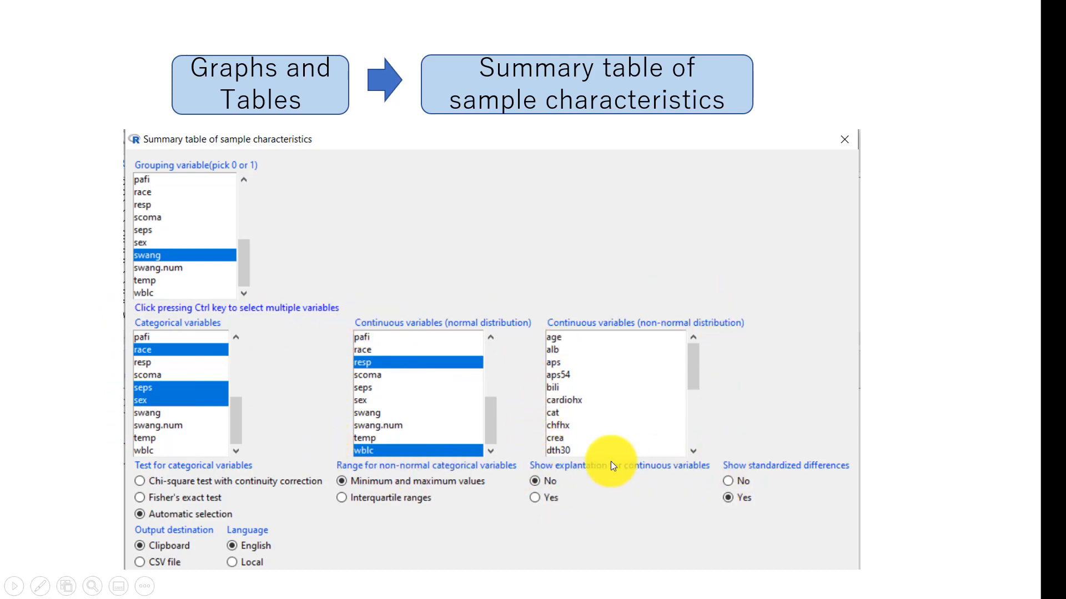
mouse_move(492, 451)
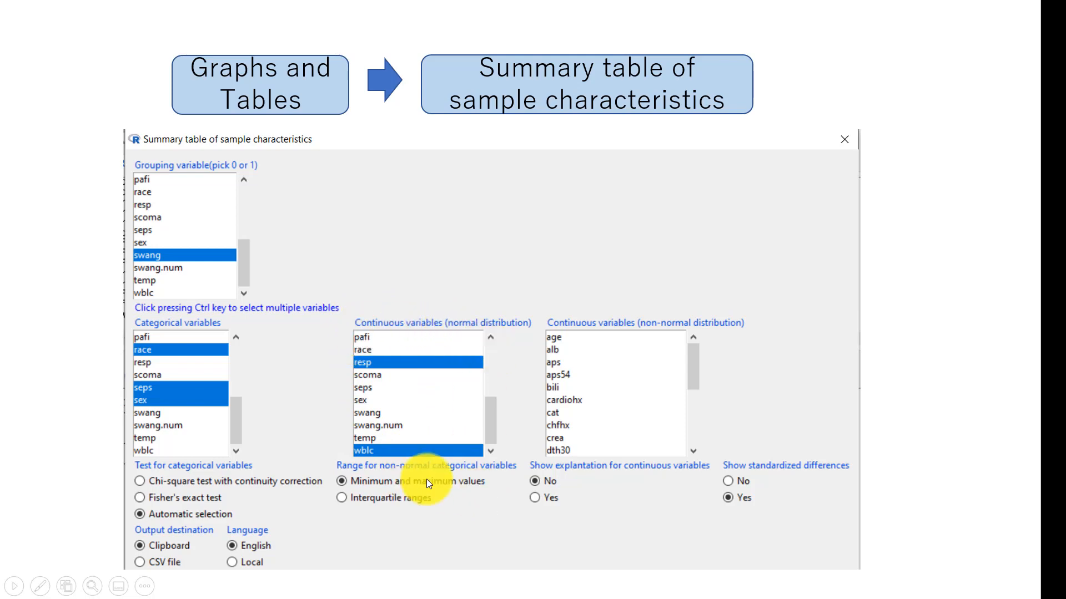
mouse_move(688, 348)
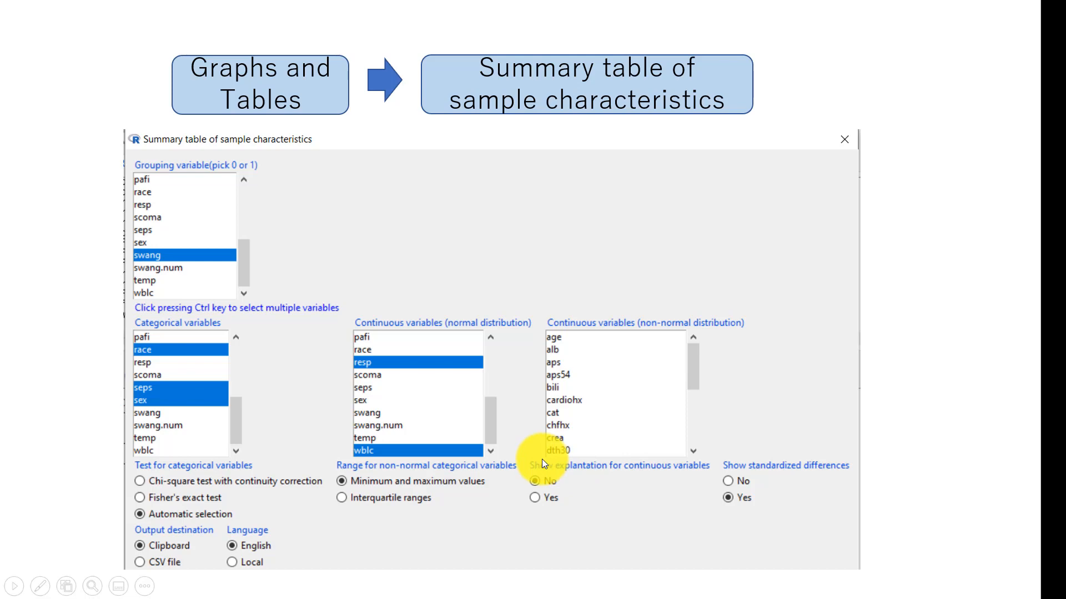
mouse_move(558, 378)
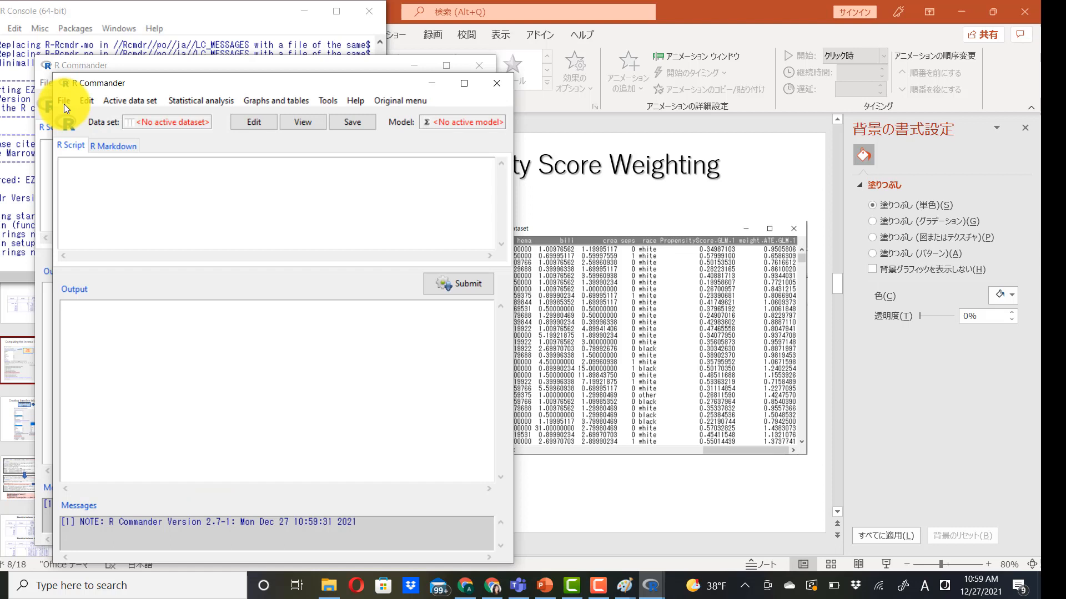
Import rhc1000.csv as Dataset (1000 rows, 26 columns) and go to Graphs and tables.
left_click(64, 101)
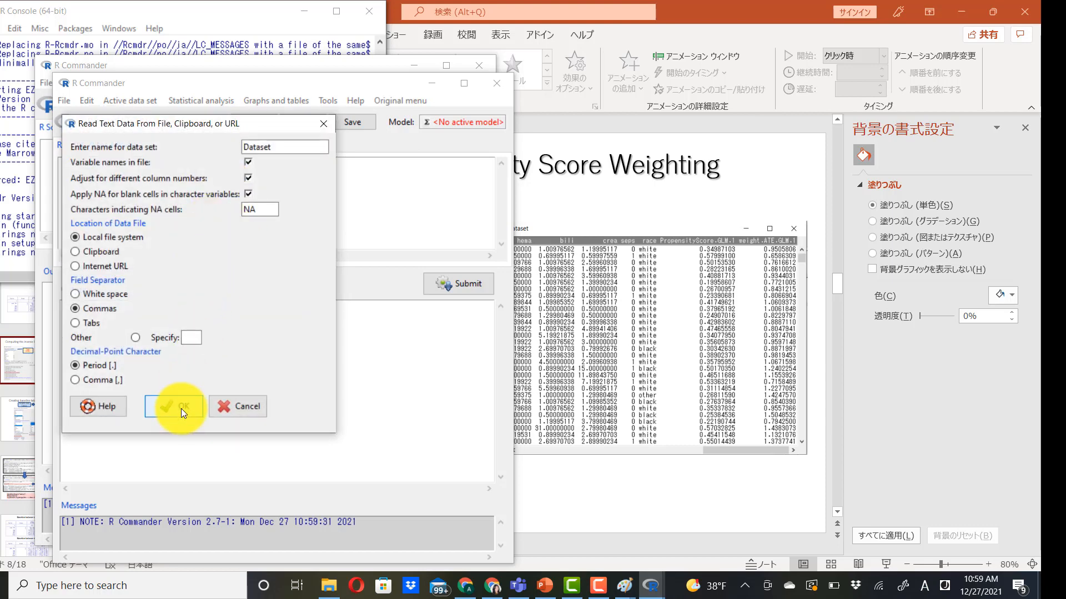
left_click(176, 406)
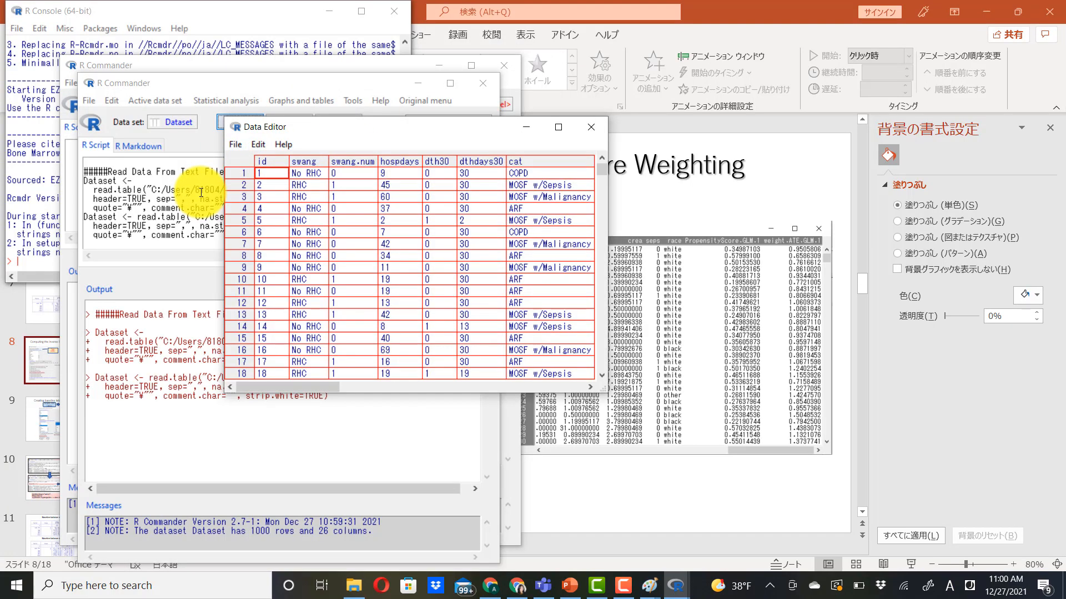
left_click(590, 126)
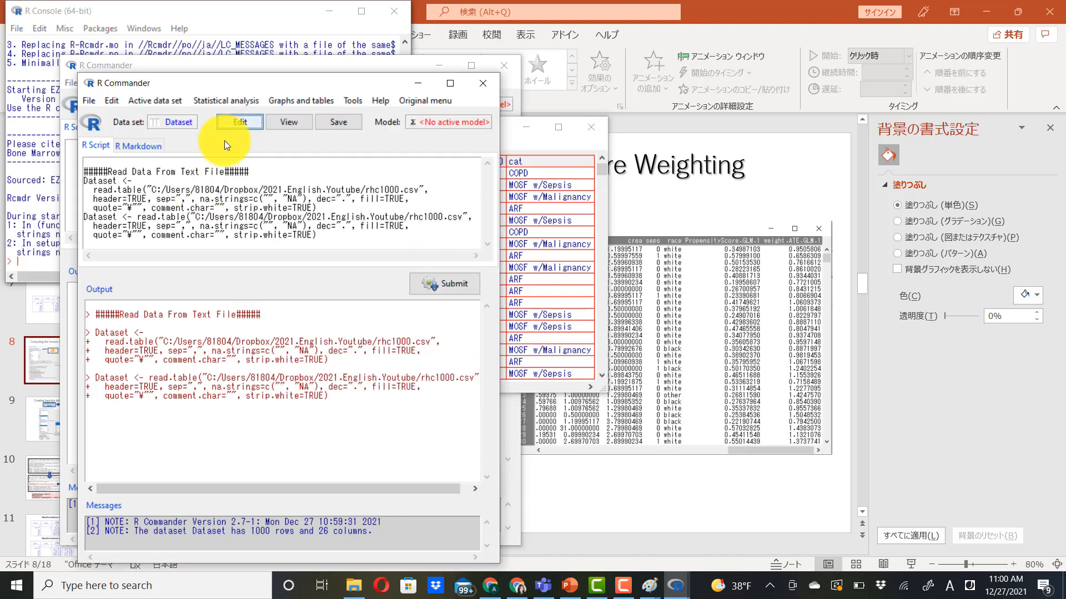
left_click(299, 100)
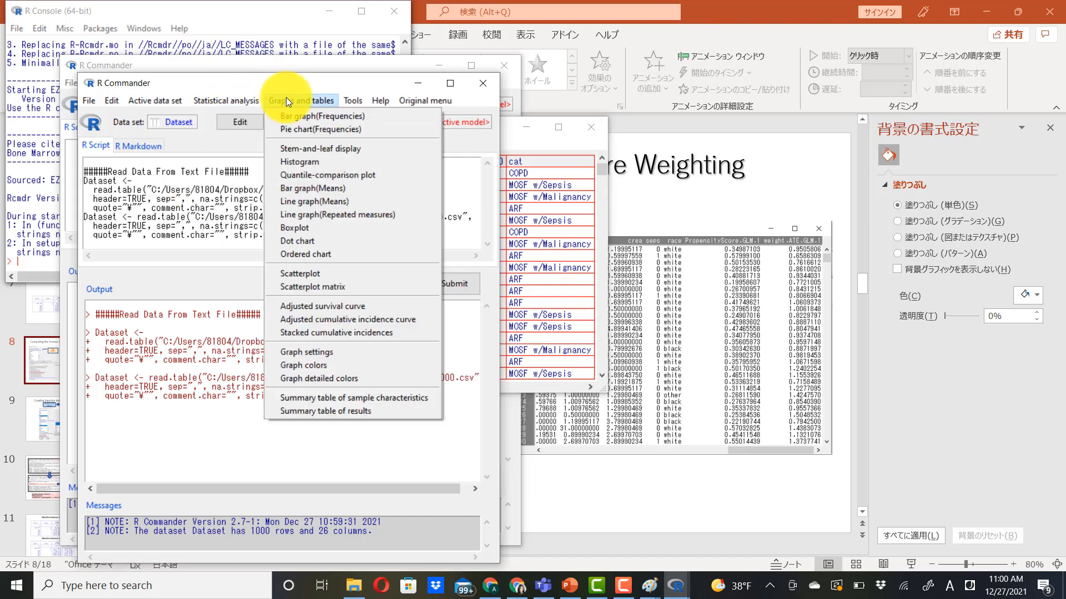
mouse_move(325, 411)
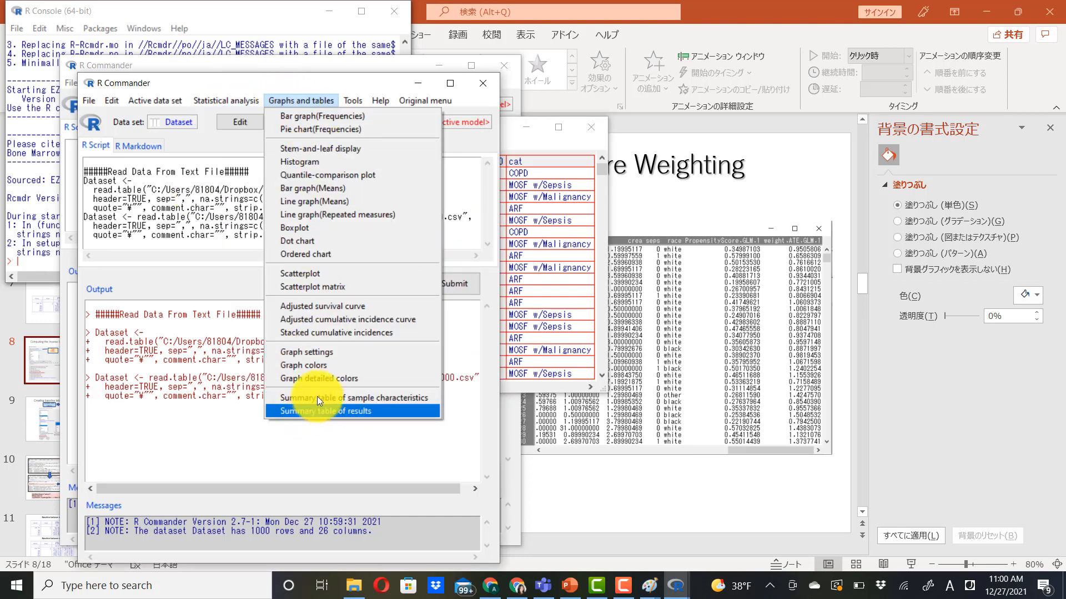
mouse_move(323, 397)
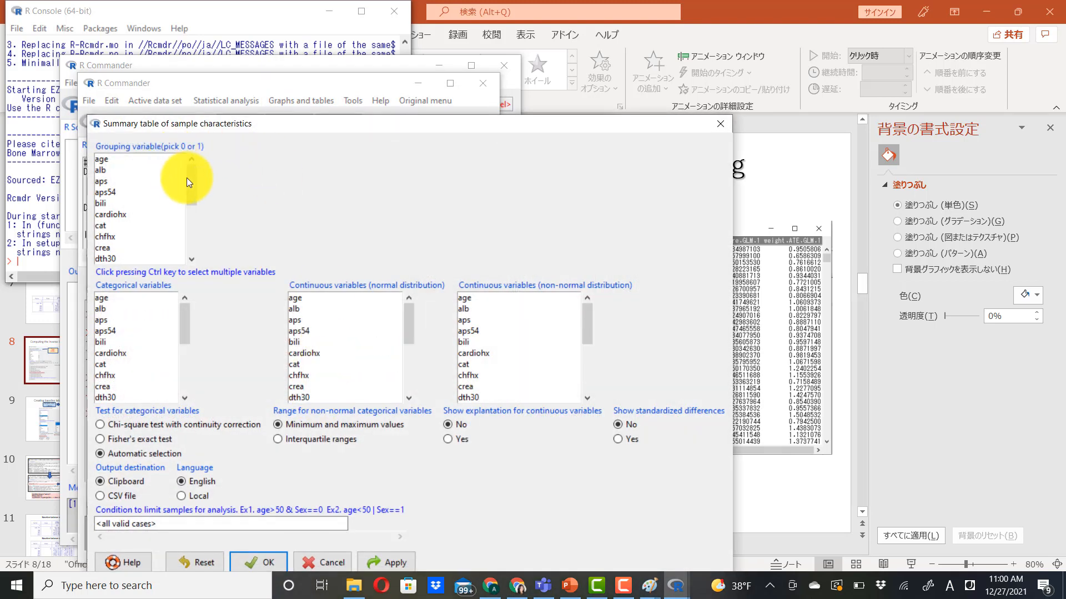
Group the table by swang, add seps as categorical and resp as a continuous variable.
scroll("down", 3)
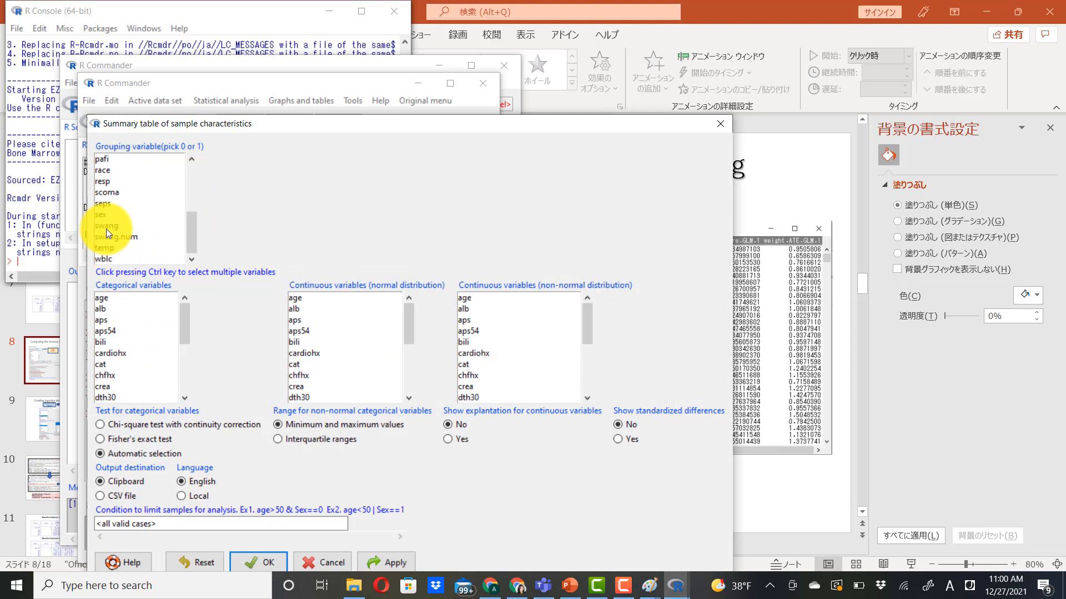
left_click(106, 225)
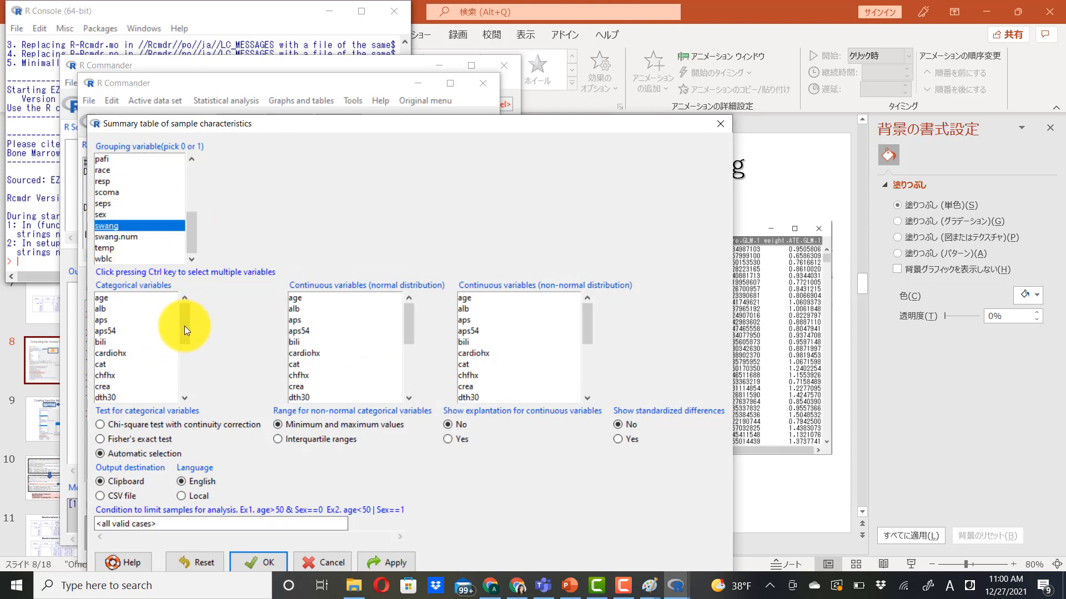
mouse_move(185, 320)
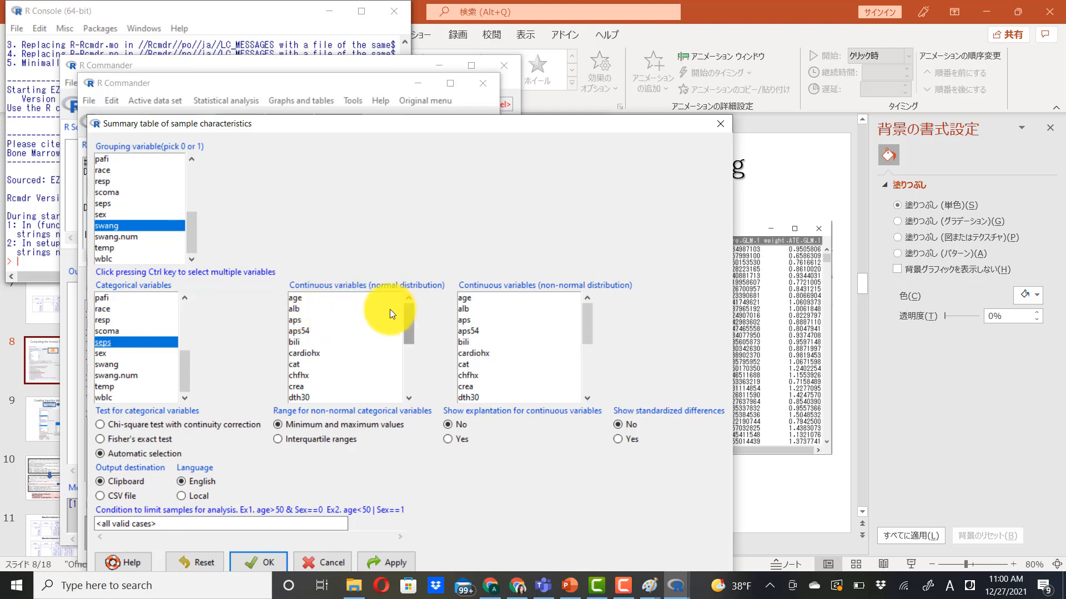
left_click(327, 297)
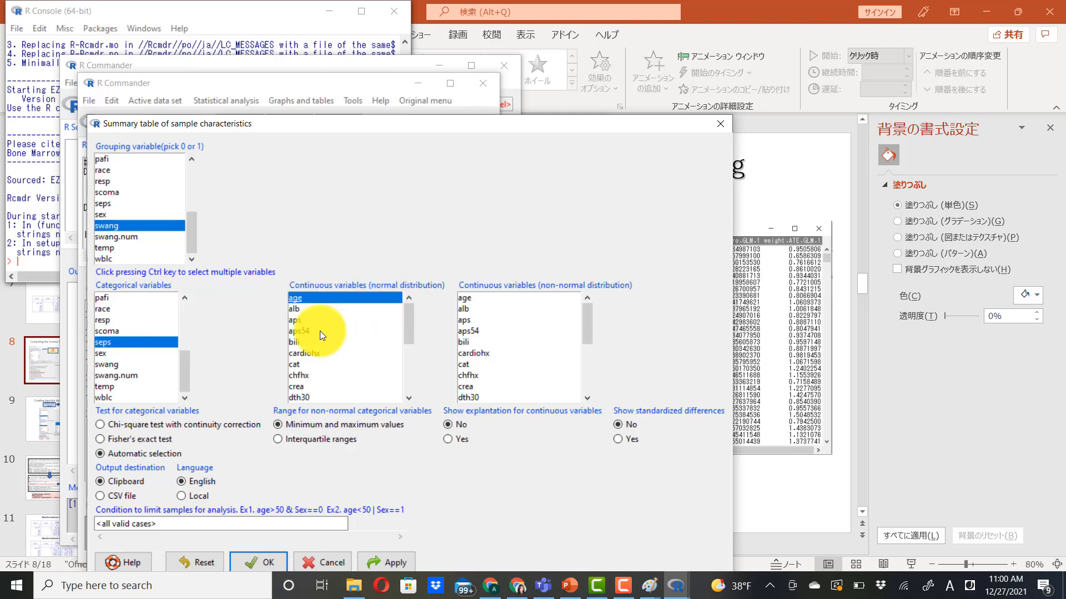
mouse_move(301, 315)
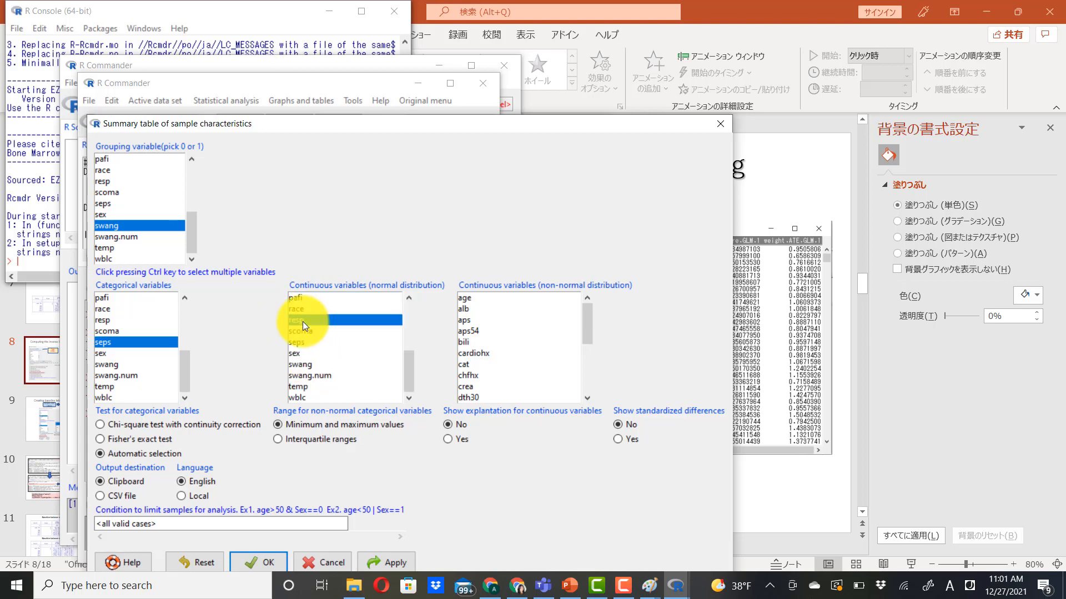
left_click(259, 561)
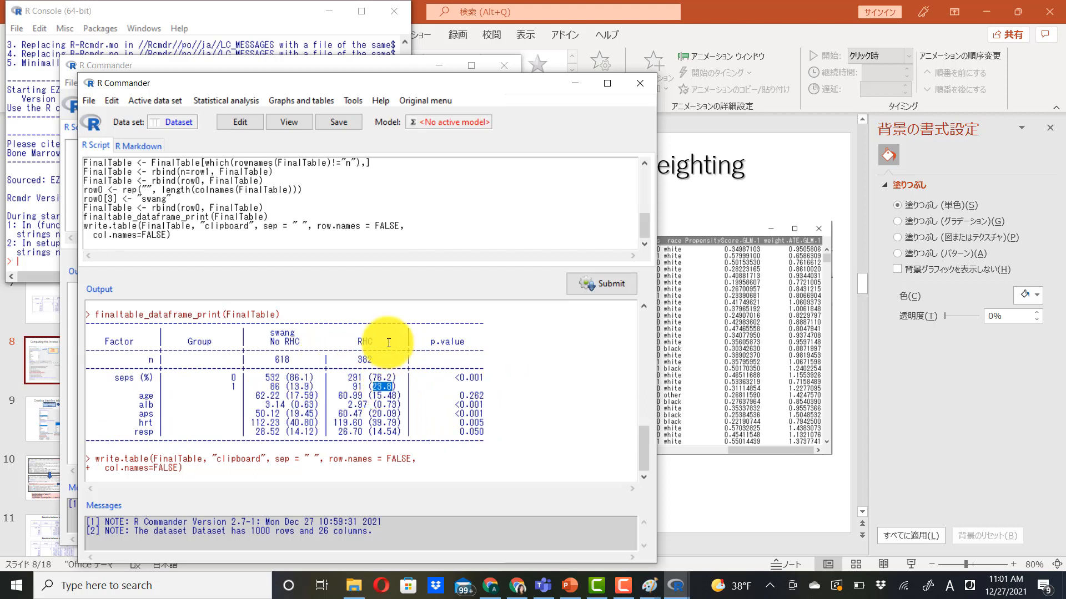
mouse_move(356, 411)
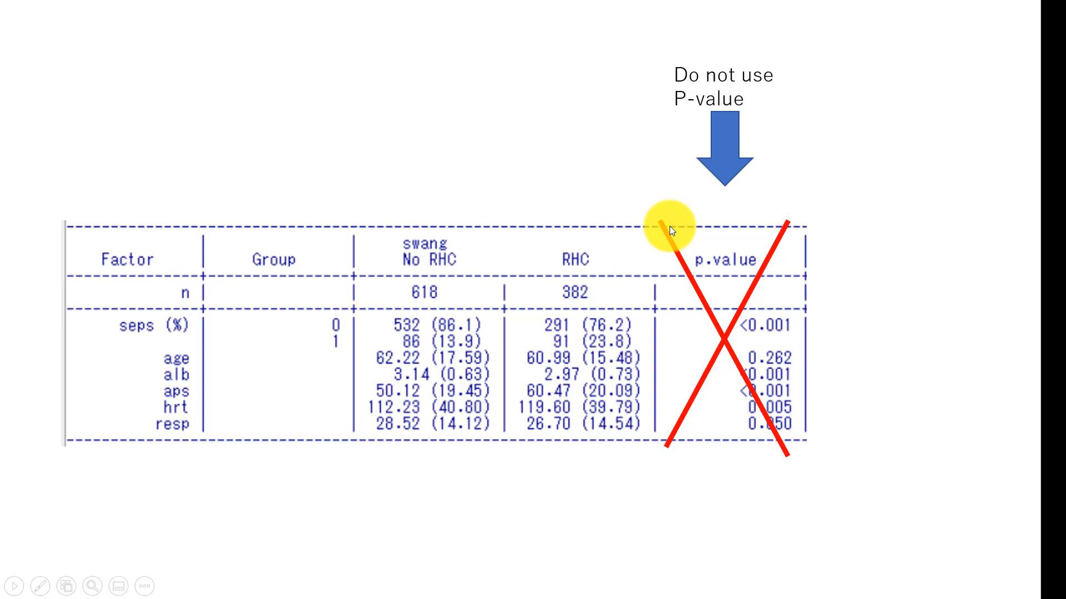
mouse_move(768, 452)
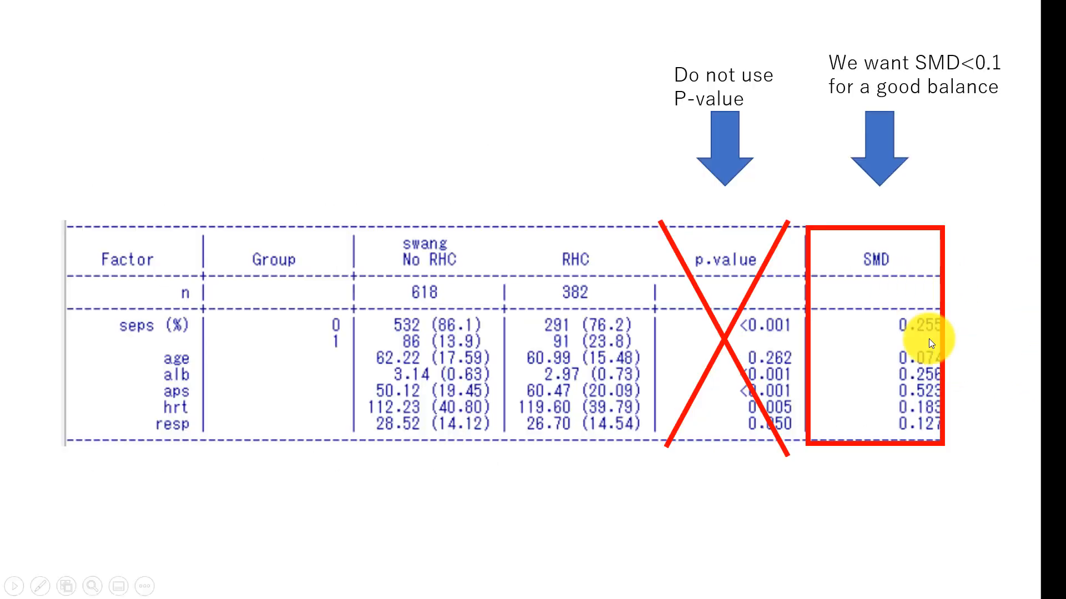
mouse_move(858, 279)
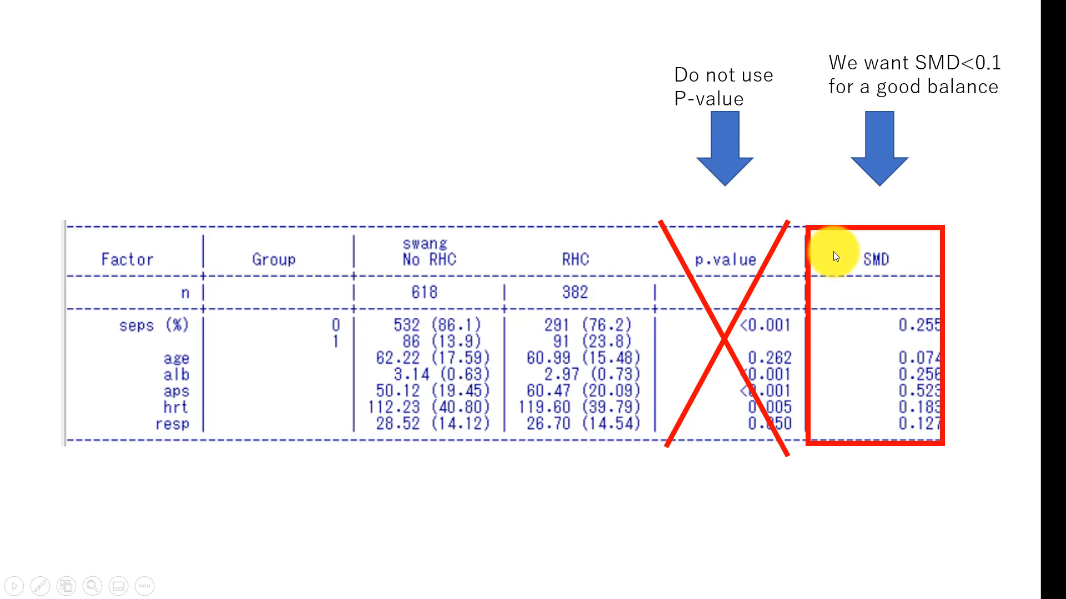
mouse_move(887, 418)
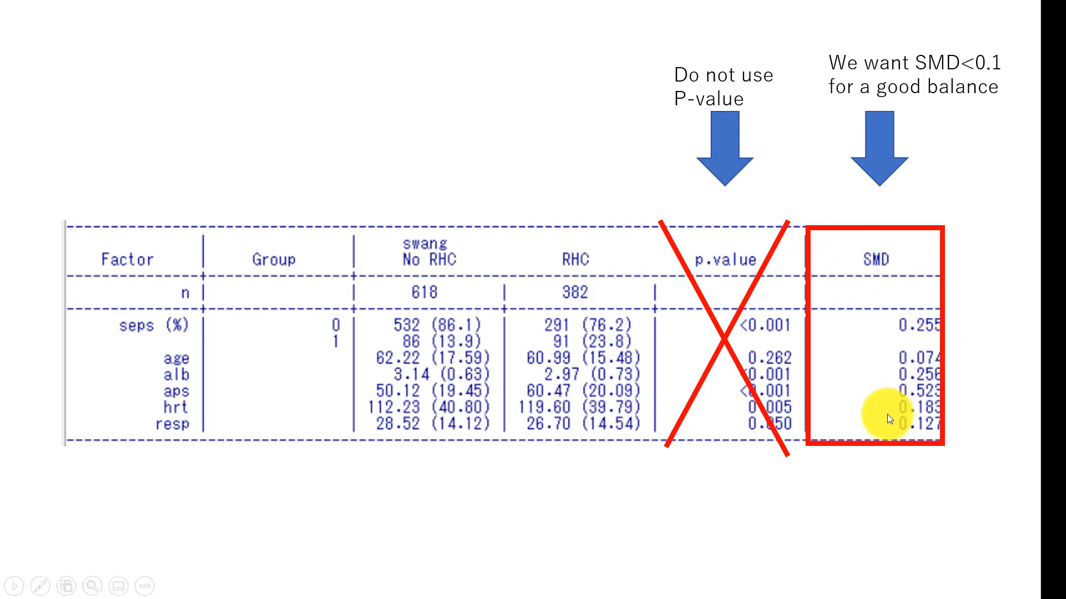
mouse_move(951, 419)
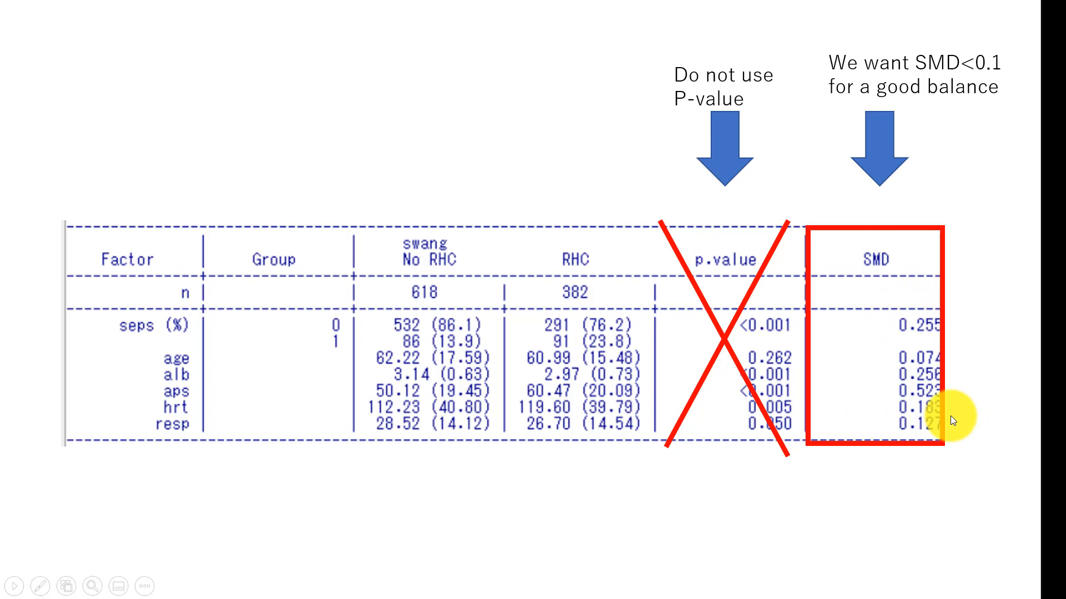
mouse_move(884, 430)
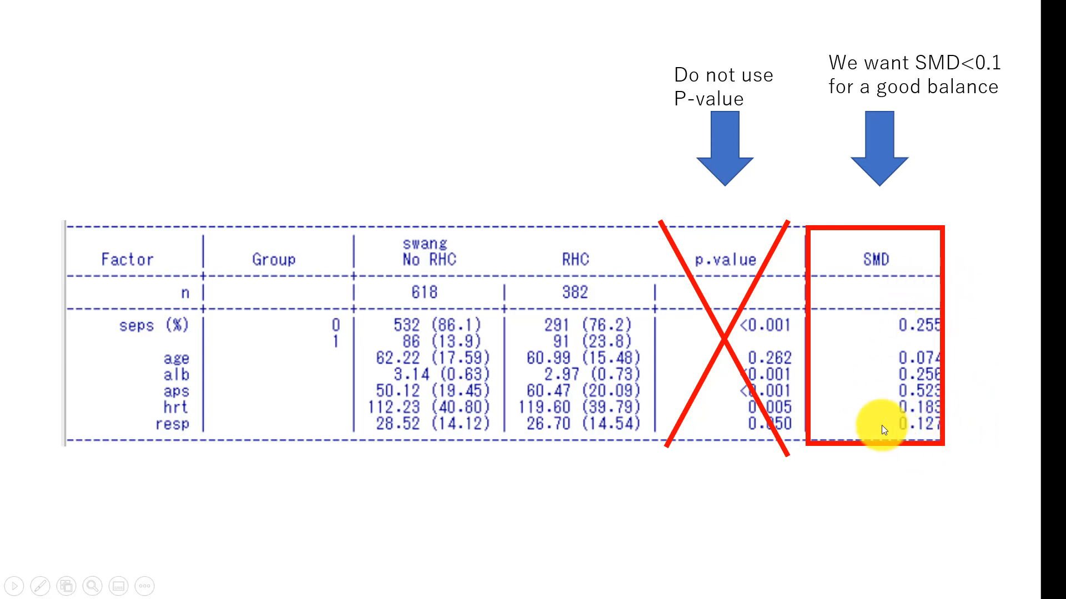
mouse_move(919, 367)
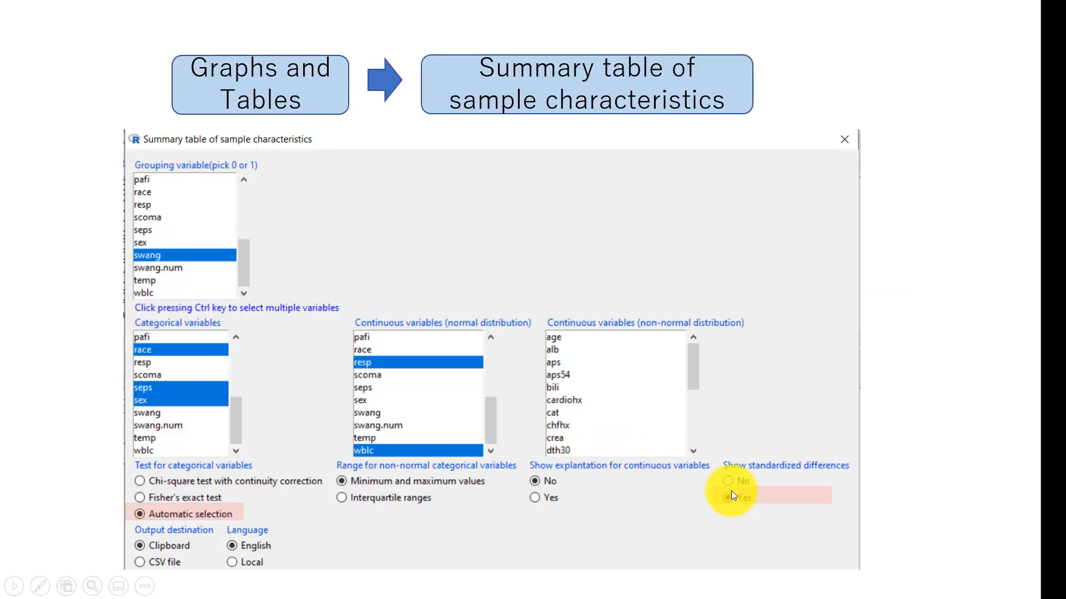
Advance the slide to highlight 'Show standardized differences: Yes'.
left_click(729, 498)
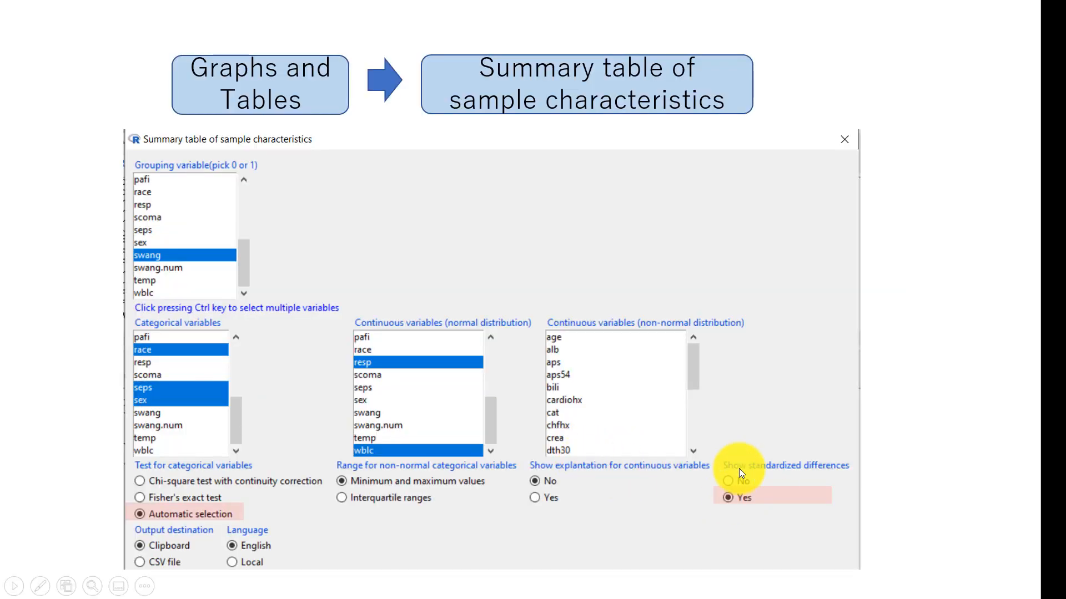
mouse_move(843, 454)
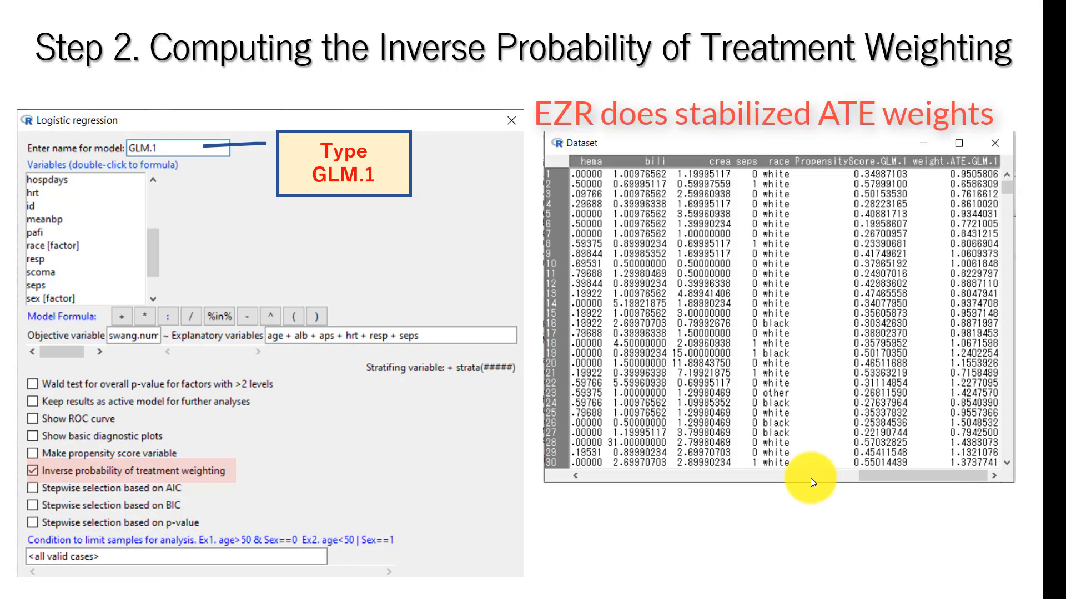
mouse_move(135, 122)
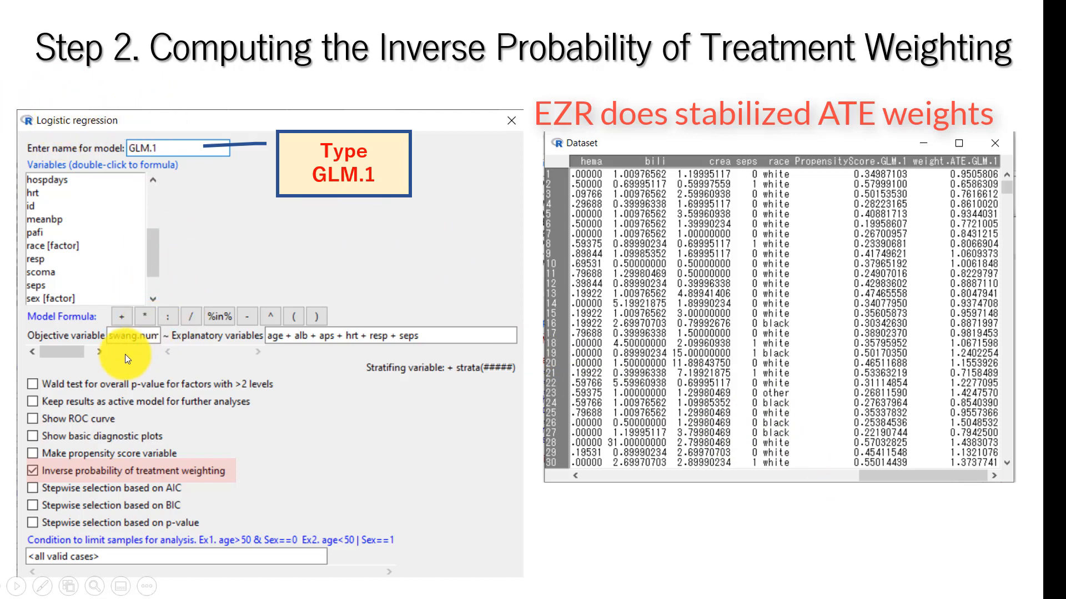
mouse_move(135, 343)
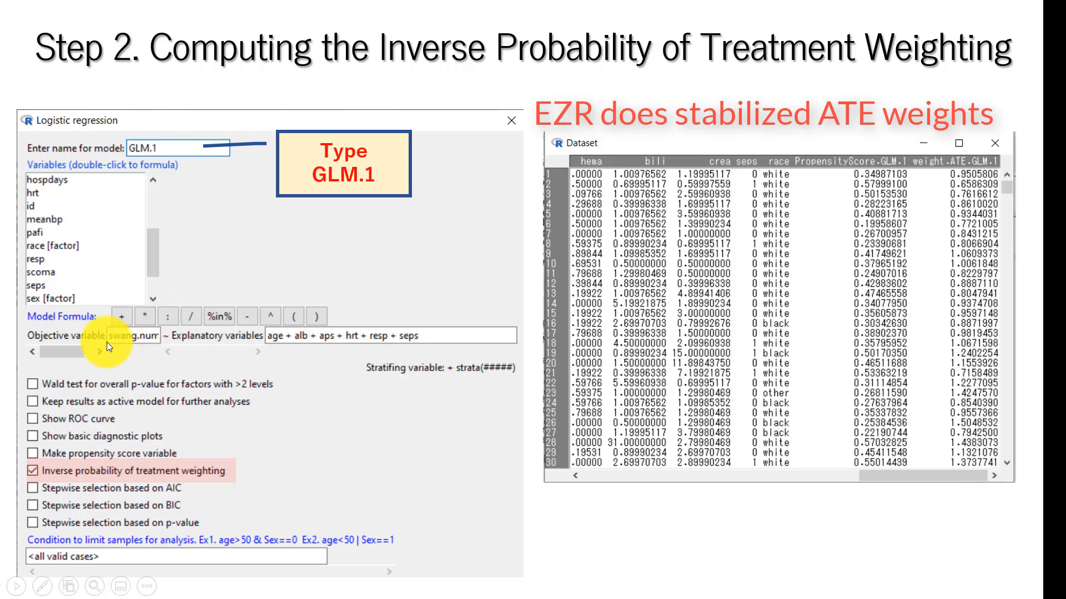
mouse_move(159, 342)
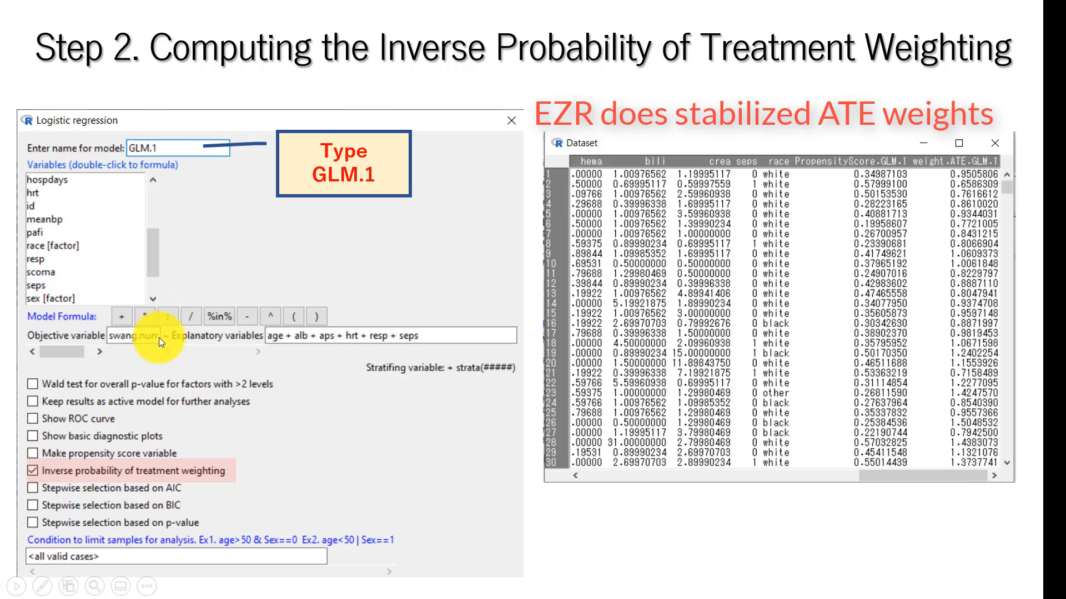
mouse_move(340, 340)
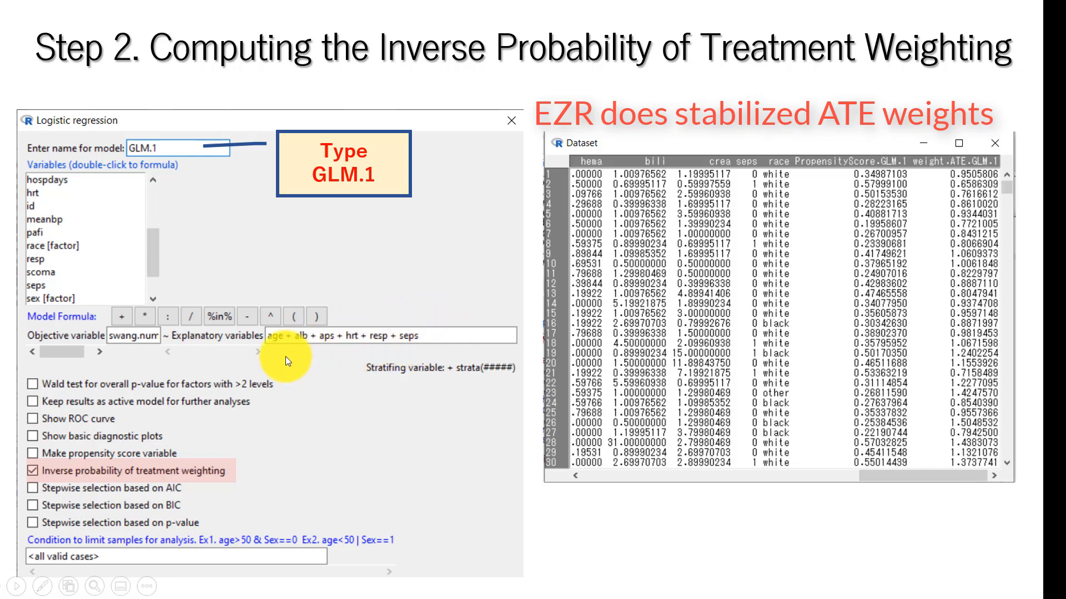
mouse_move(277, 362)
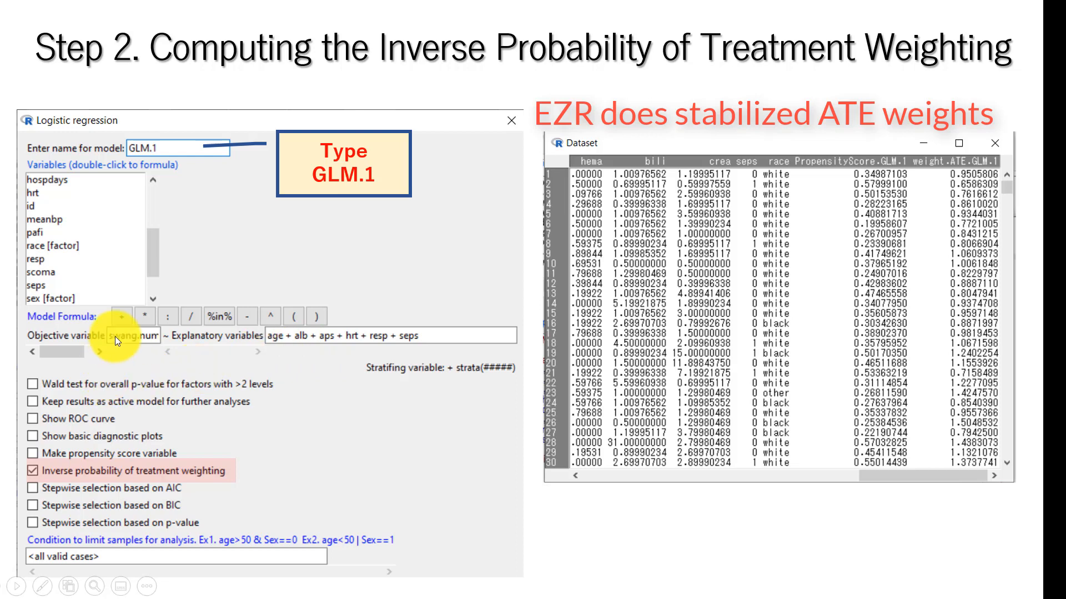
mouse_move(110, 356)
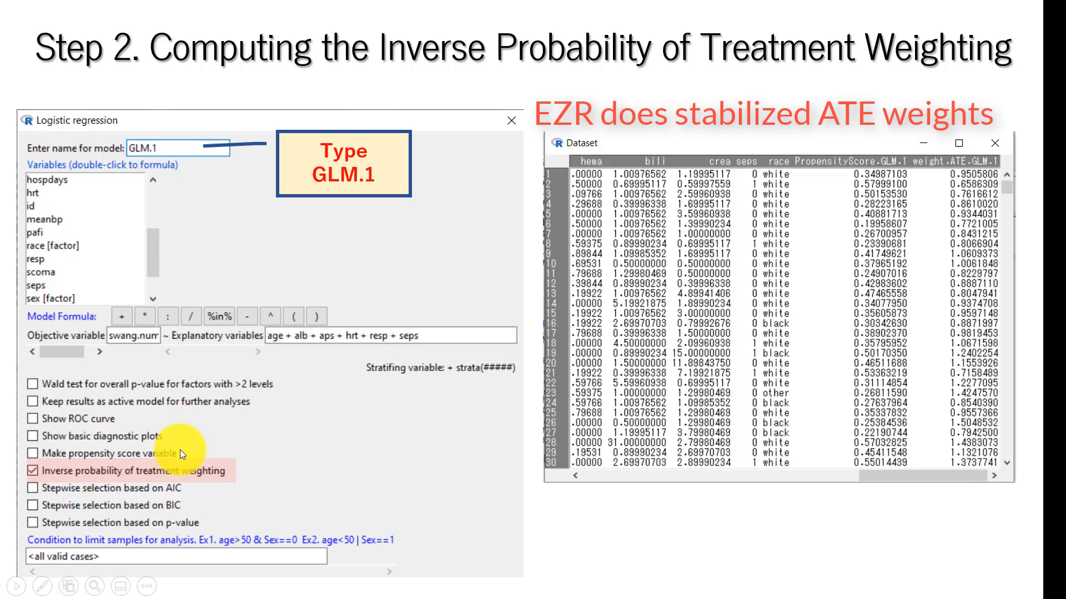
mouse_move(226, 456)
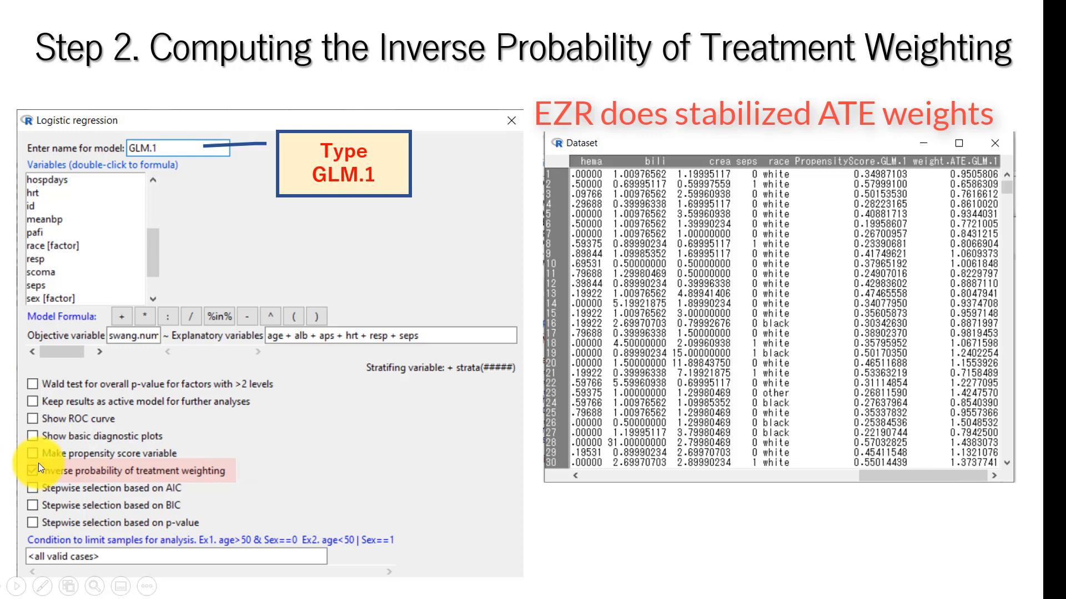
Advance the Step 2 IPTW slide showing model GLM.1 and its weight columns.
left_click(32, 471)
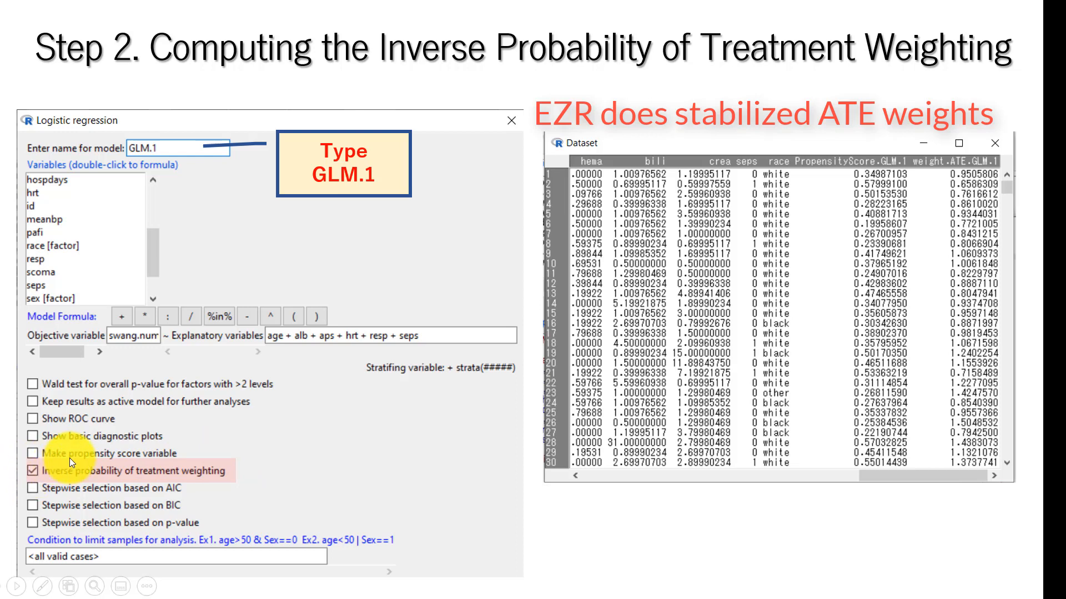
mouse_move(103, 471)
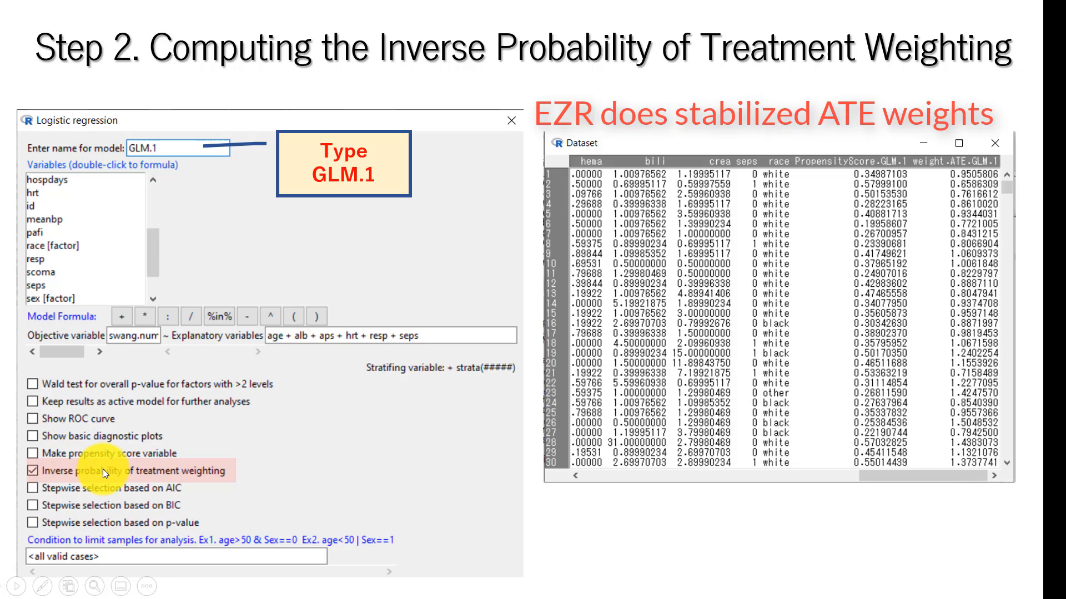
mouse_move(863, 283)
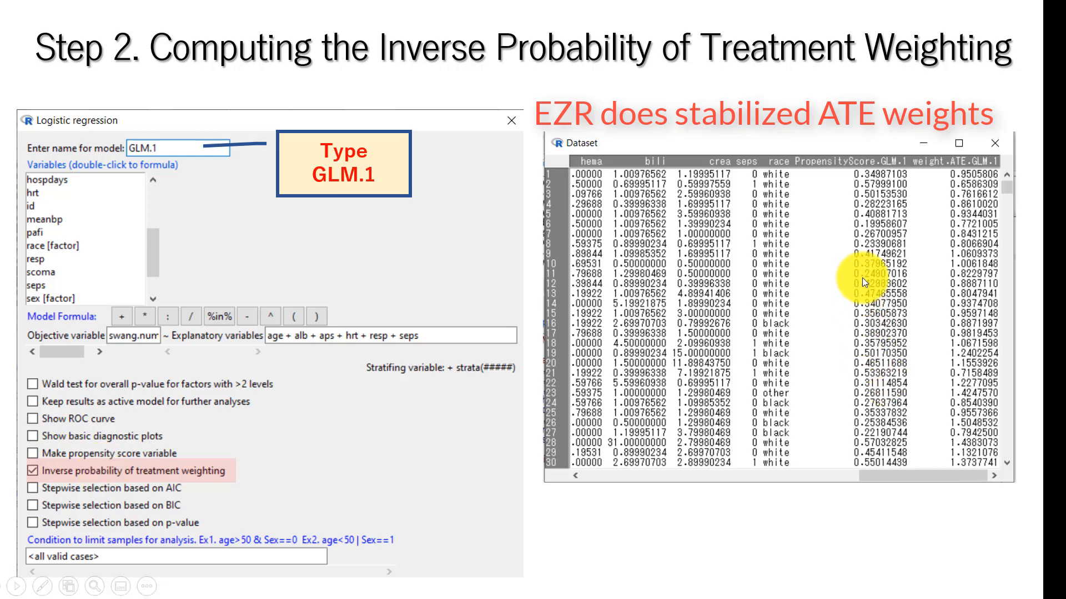
mouse_move(948, 170)
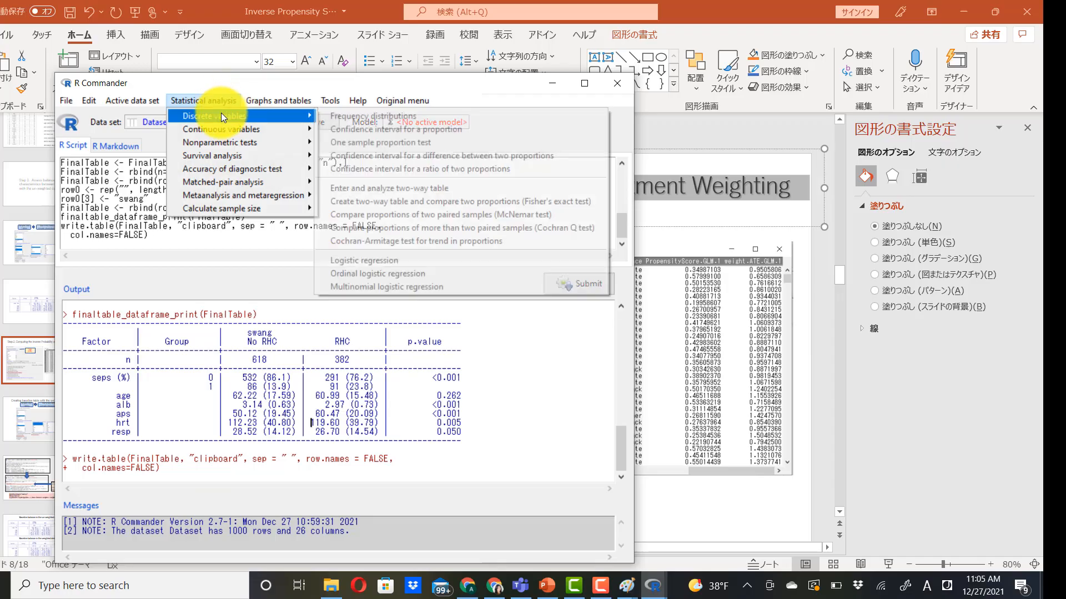
mouse_move(368, 132)
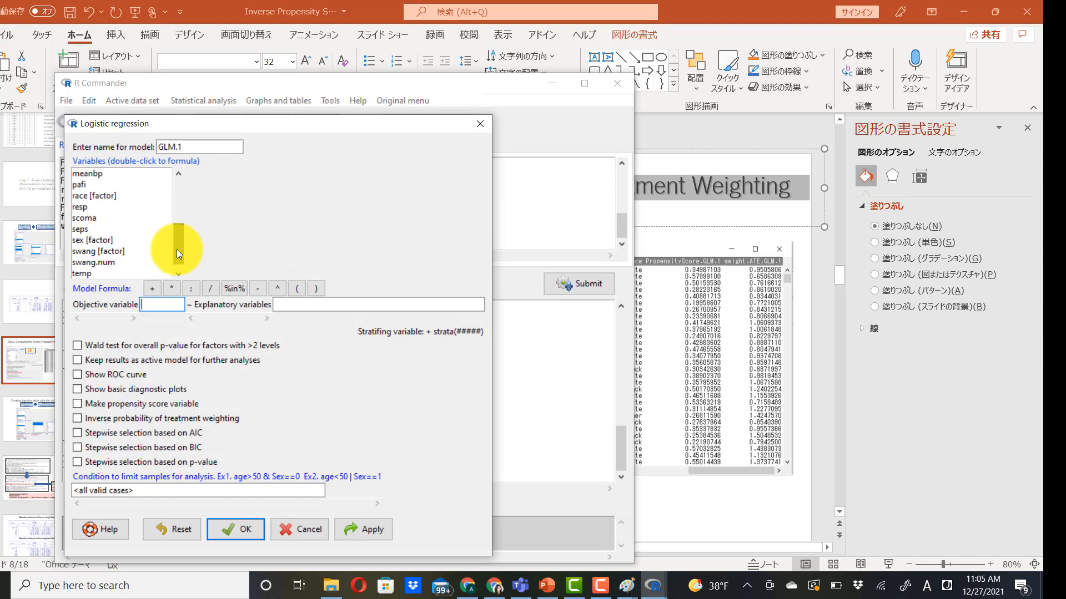
Build the logistic model swang.num ~ age + alb + aps + hrt + resp + seps.
left_click(93, 262)
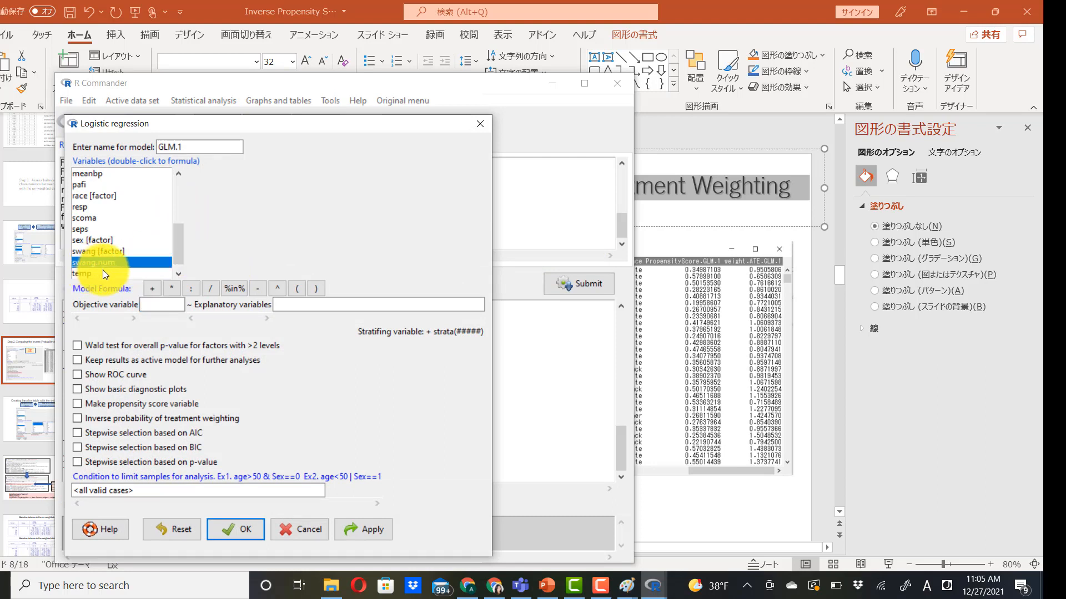
double_click(95, 262)
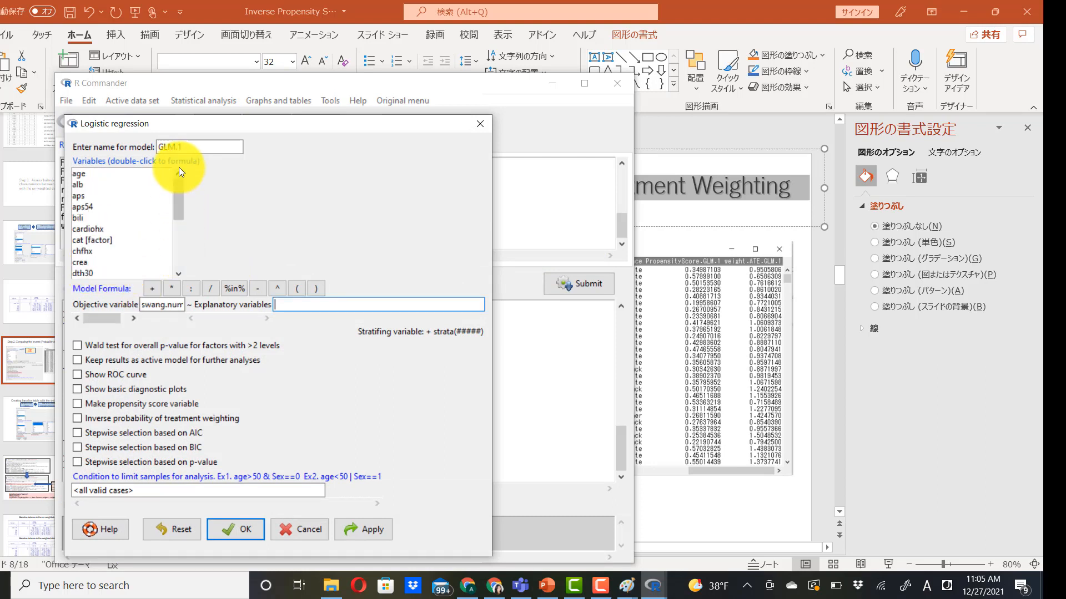
double_click(79, 173)
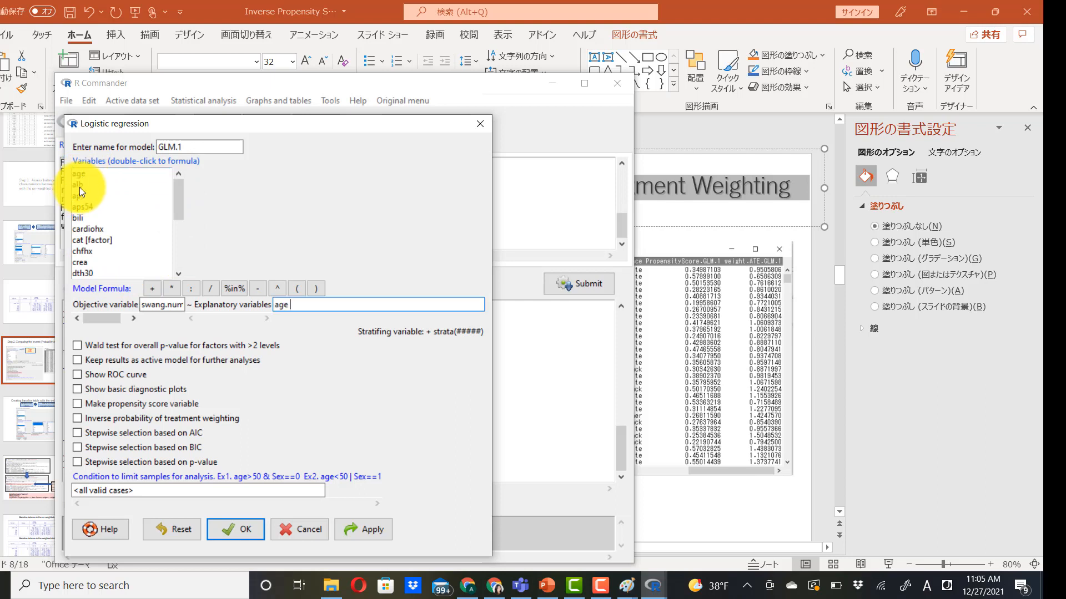
double_click(79, 196)
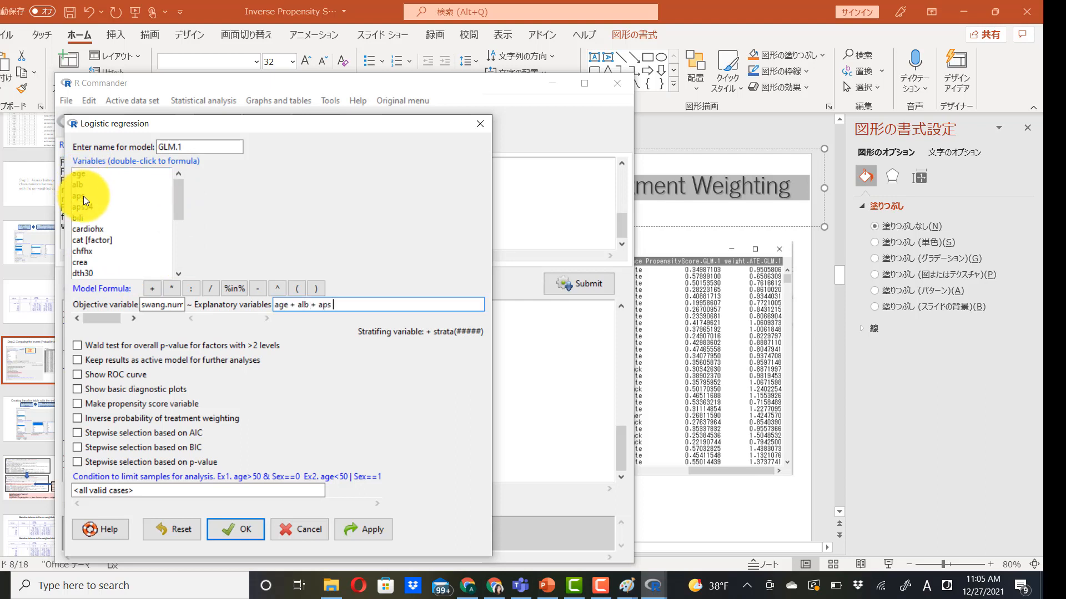
double_click(80, 185)
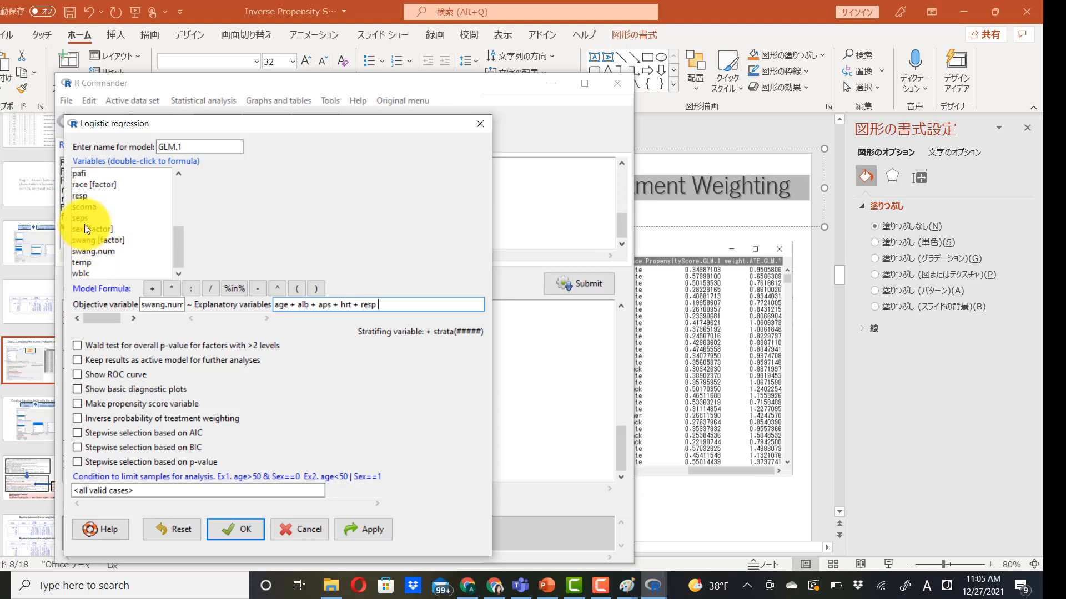
double_click(80, 217)
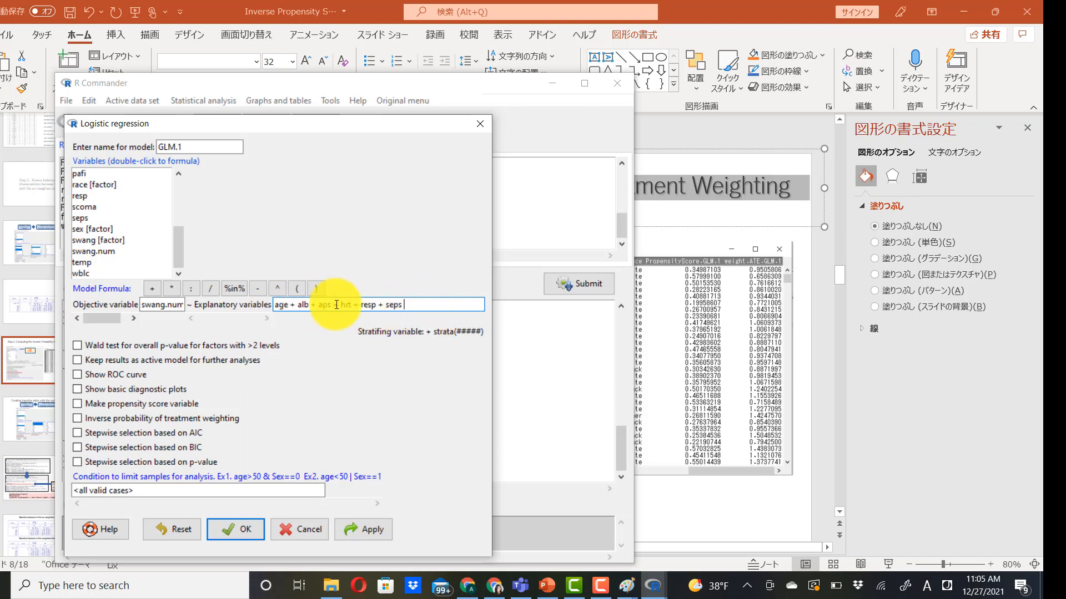
Enable inverse probability of treatment weighting and run the regression as GLM.1.
left_click(77, 419)
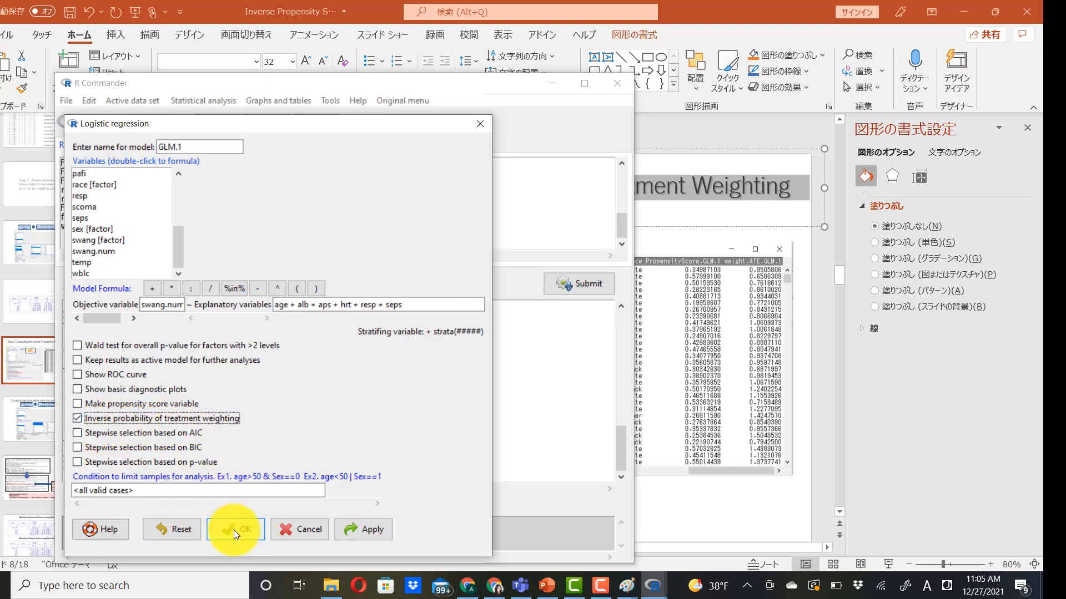
left_click(236, 530)
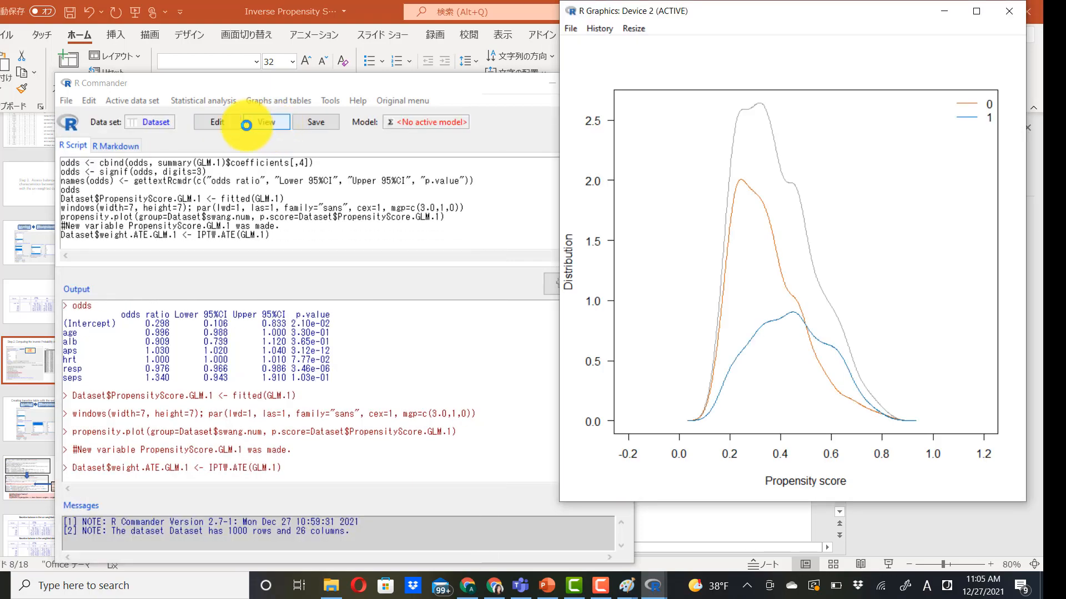
View the Dataset to check the PropensityScore.GLM.1 and weight.ATE.GLM.1 columns.
left_click(265, 122)
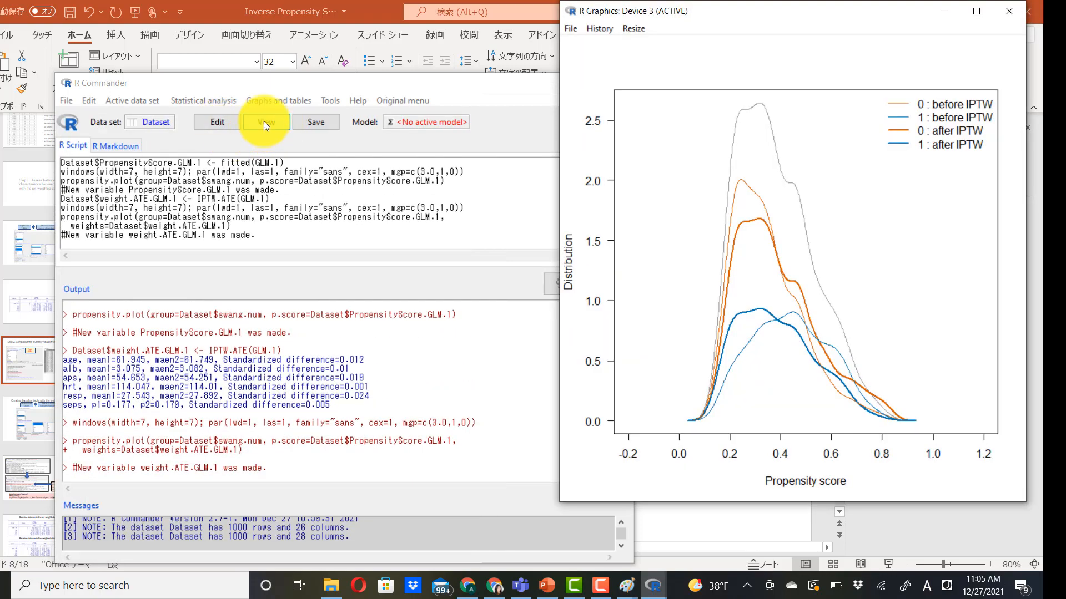
left_click(266, 122)
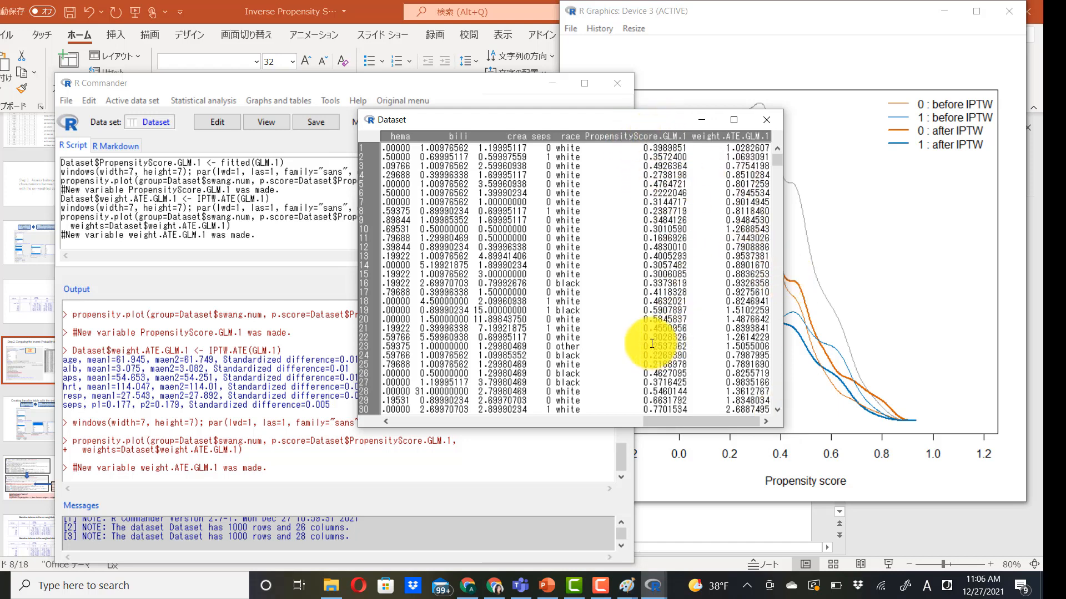
mouse_move(746, 214)
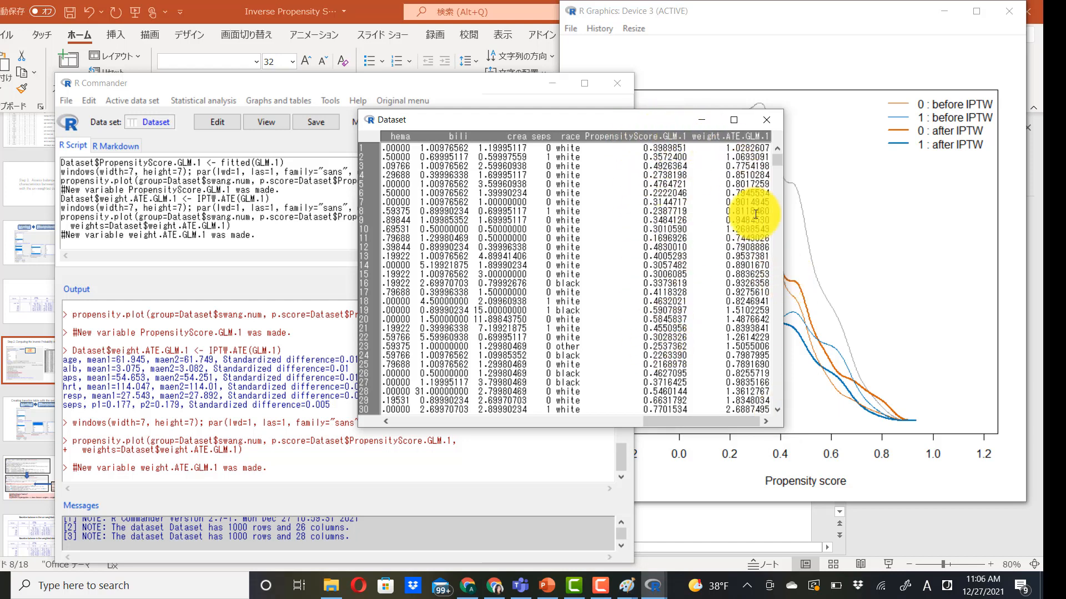
mouse_move(755, 282)
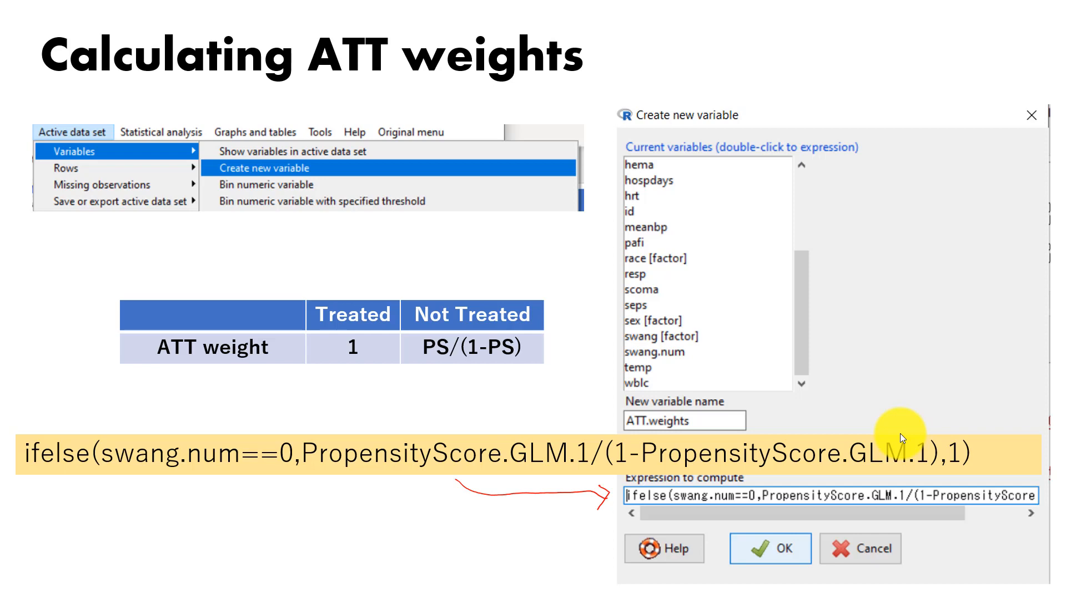
mouse_move(867, 473)
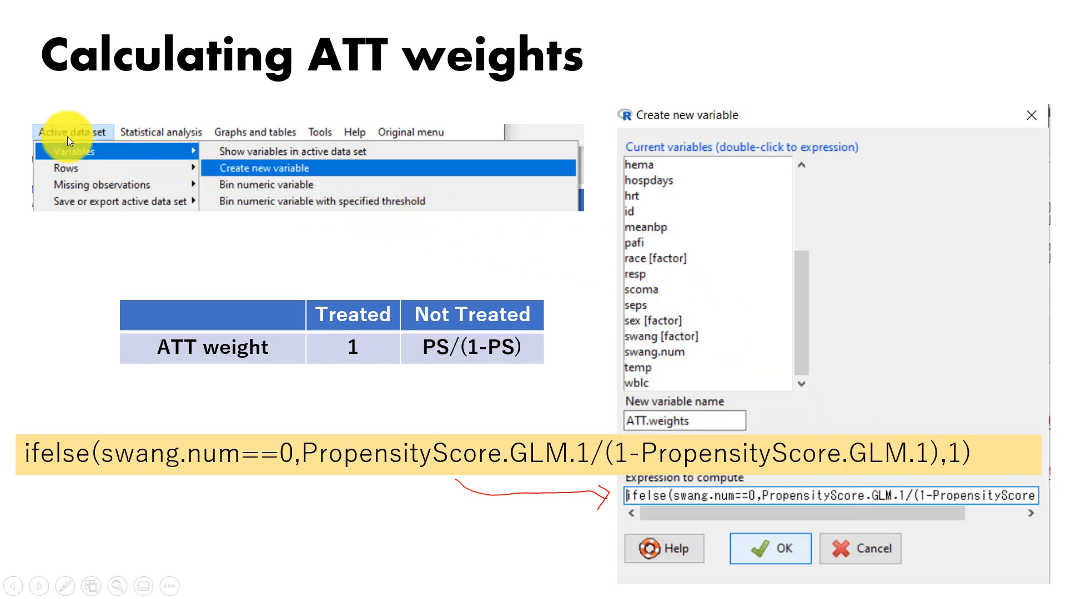
mouse_move(166, 148)
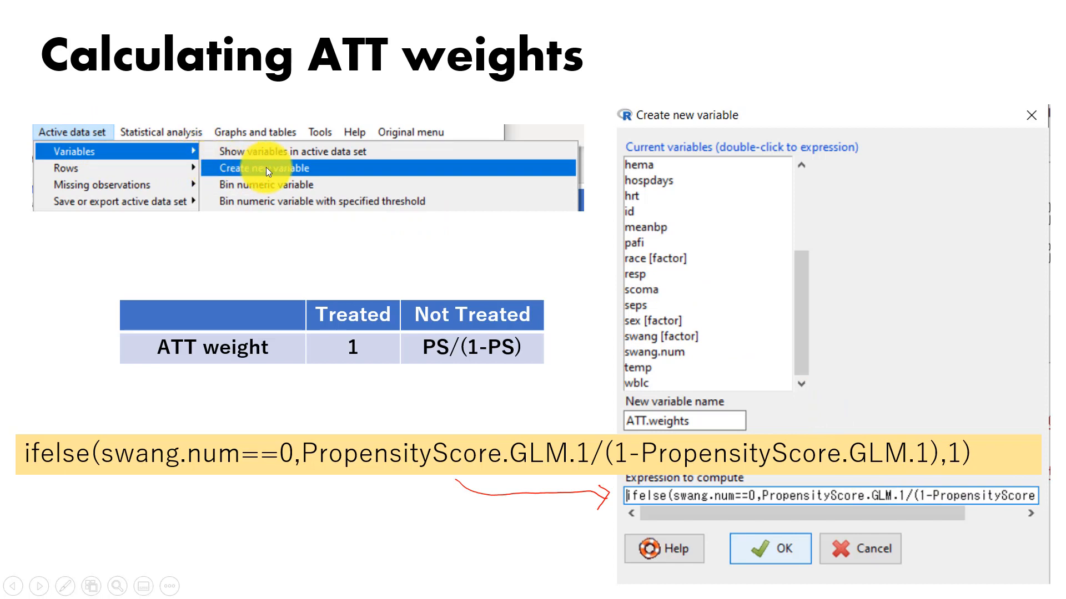
mouse_move(632, 427)
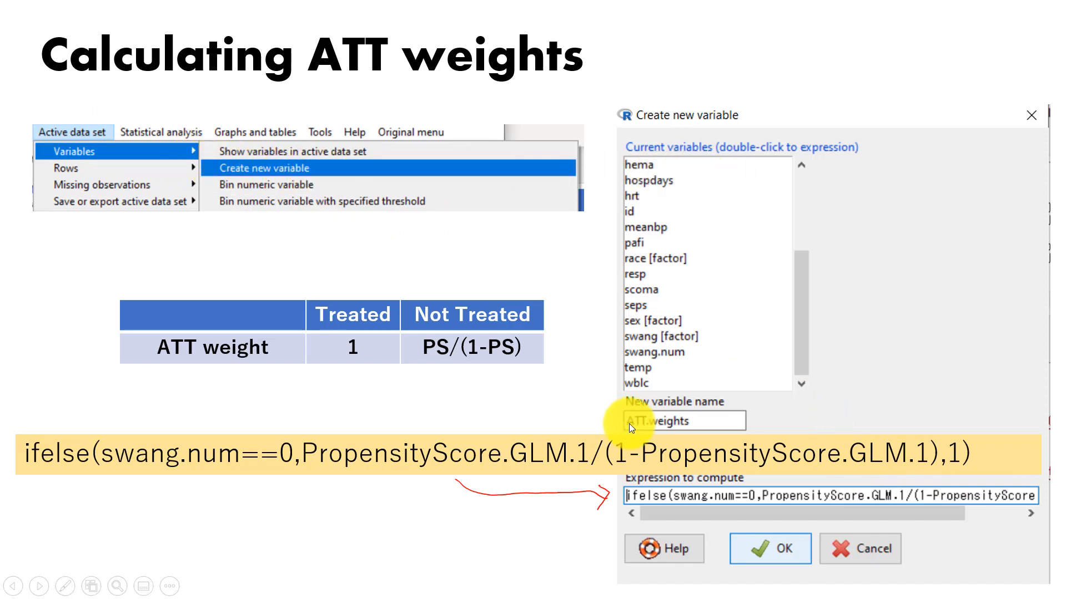
mouse_move(618, 416)
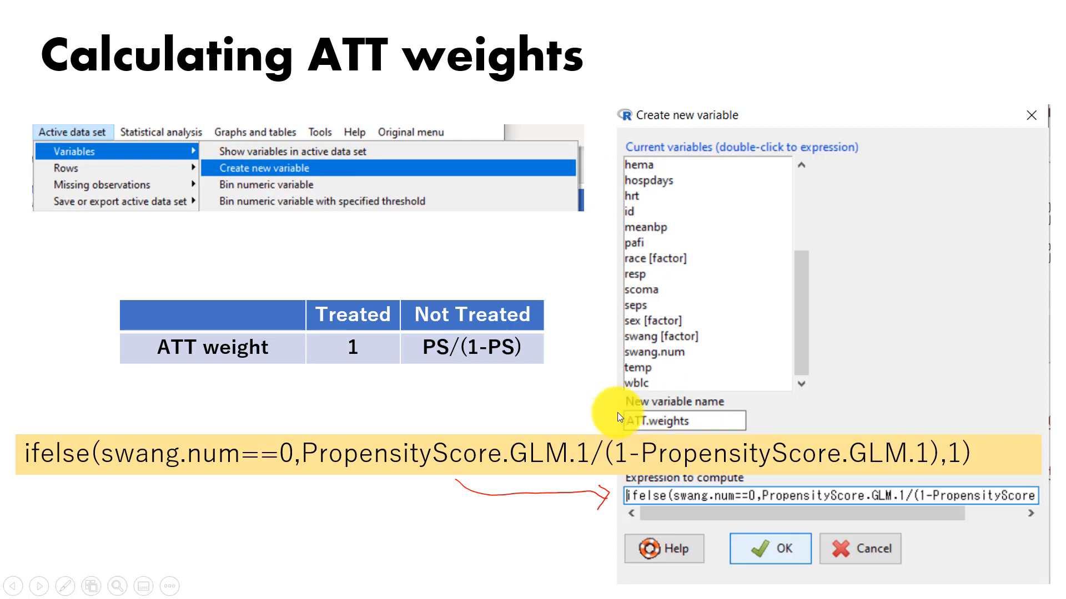
mouse_move(615, 395)
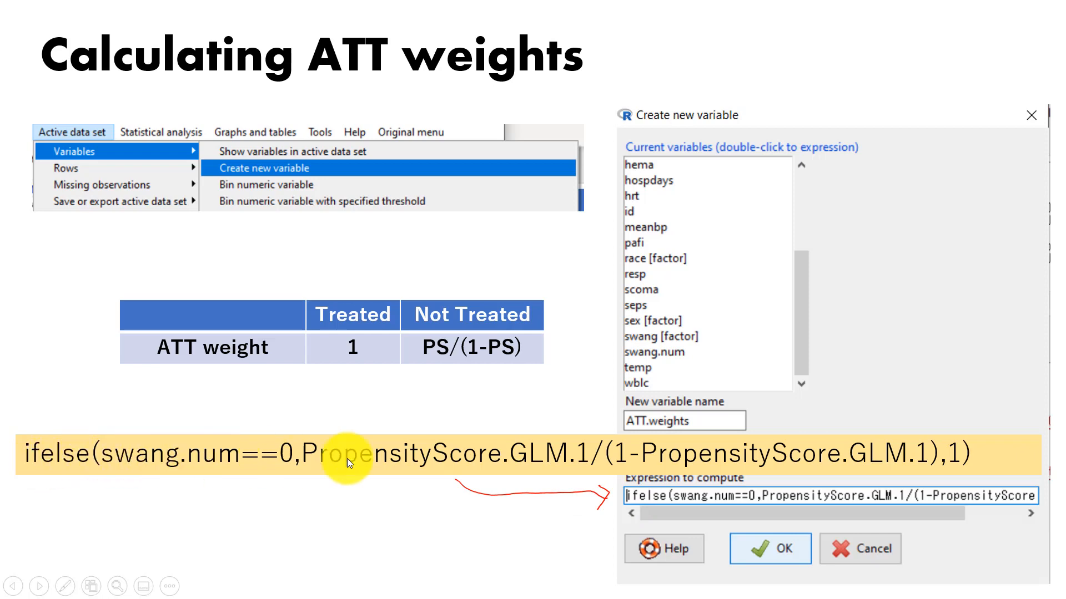
mouse_move(415, 422)
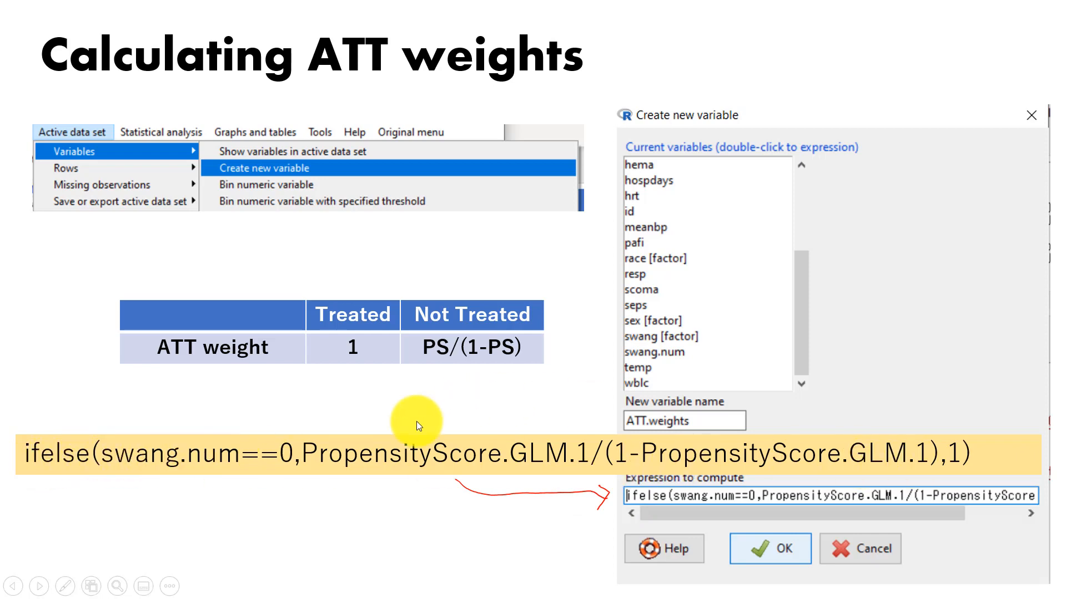
mouse_move(448, 374)
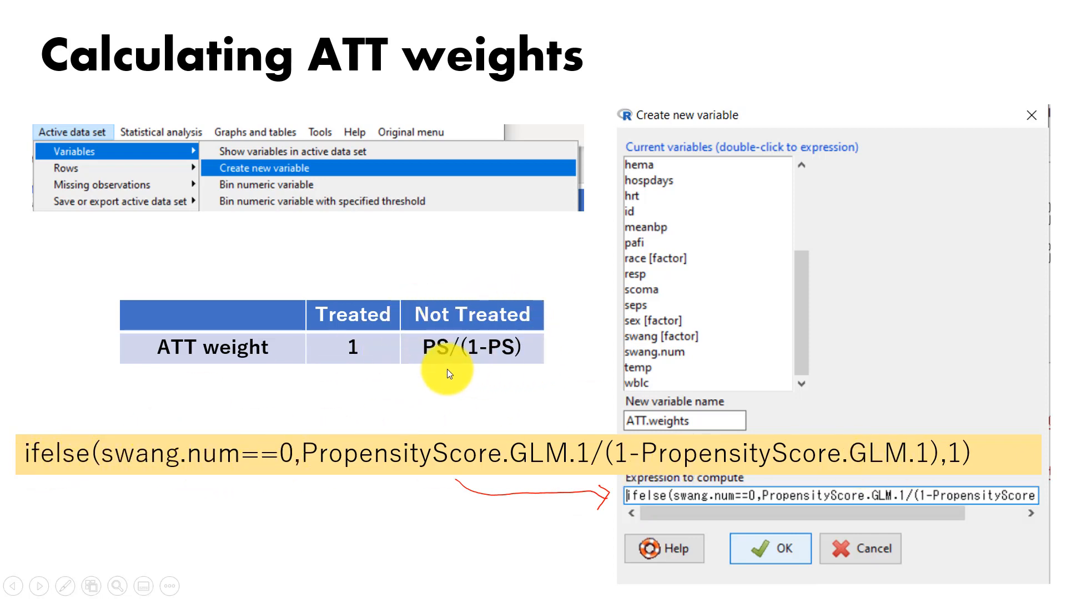
mouse_move(477, 352)
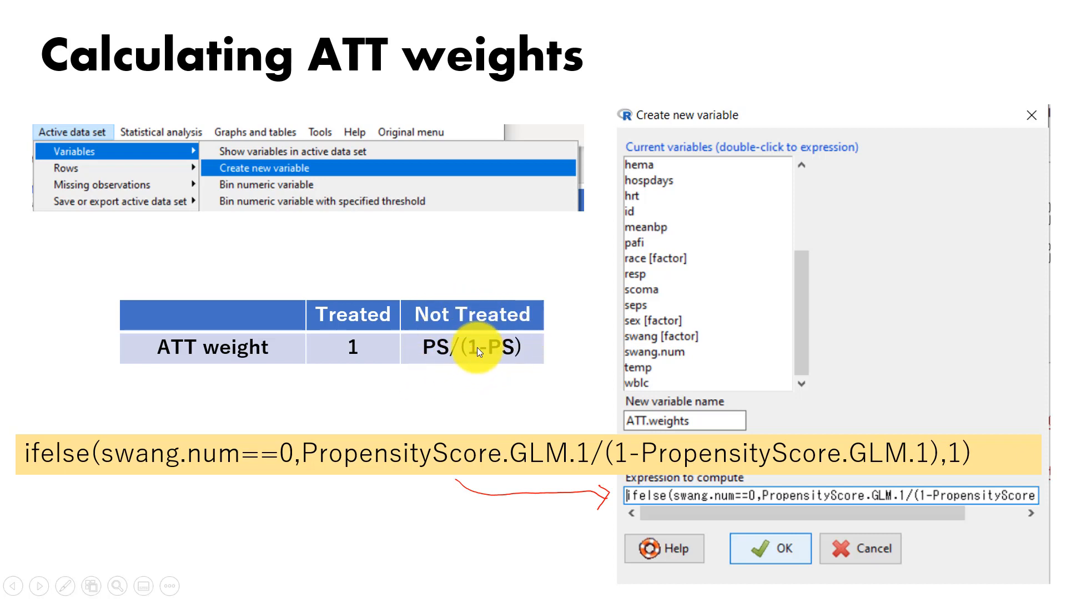
mouse_move(295, 451)
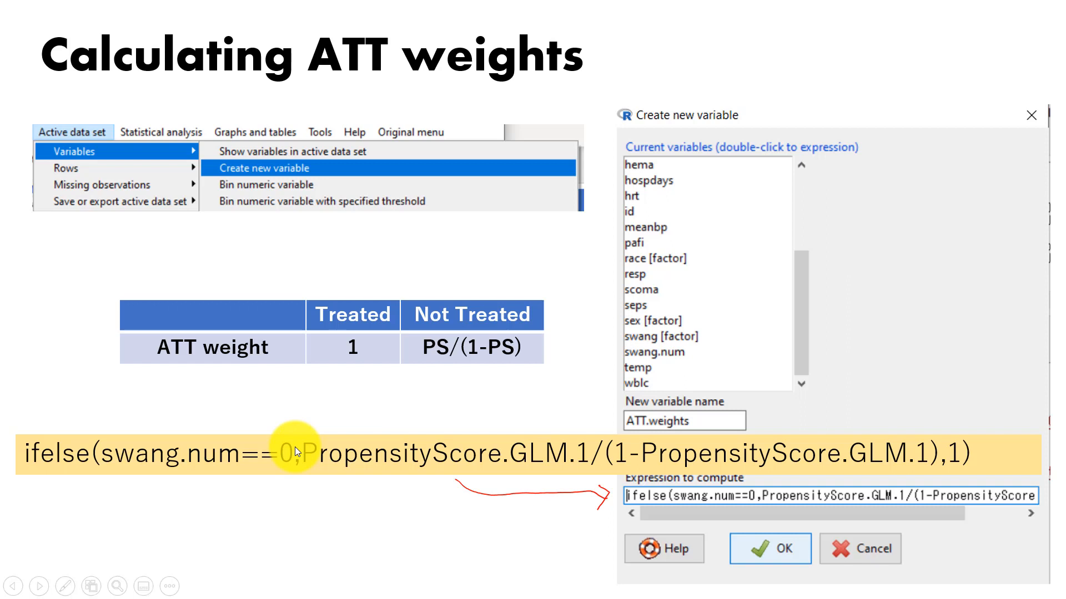
mouse_move(447, 314)
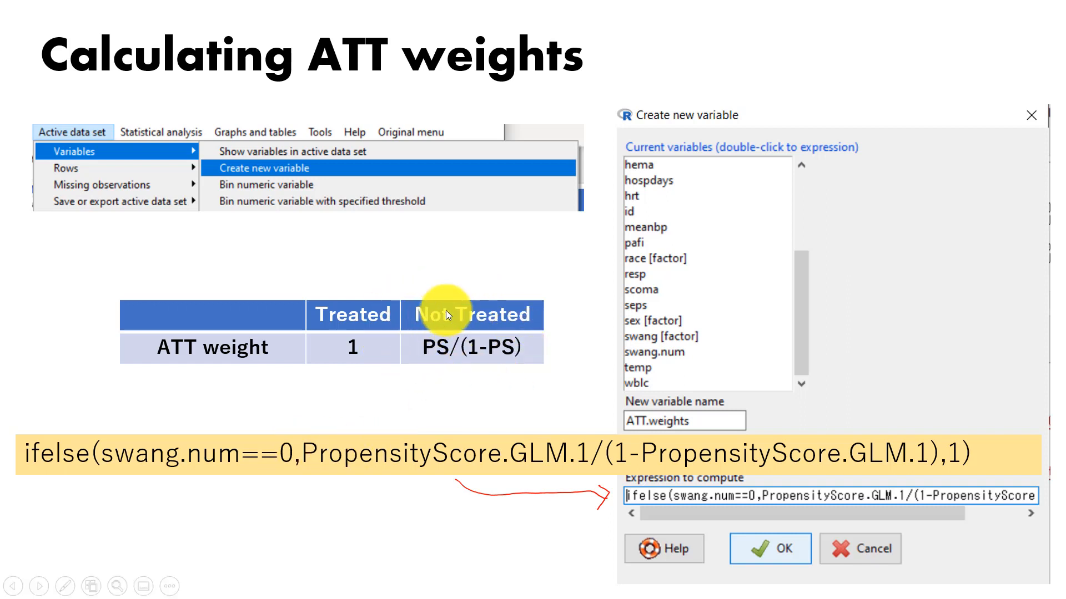
mouse_move(945, 452)
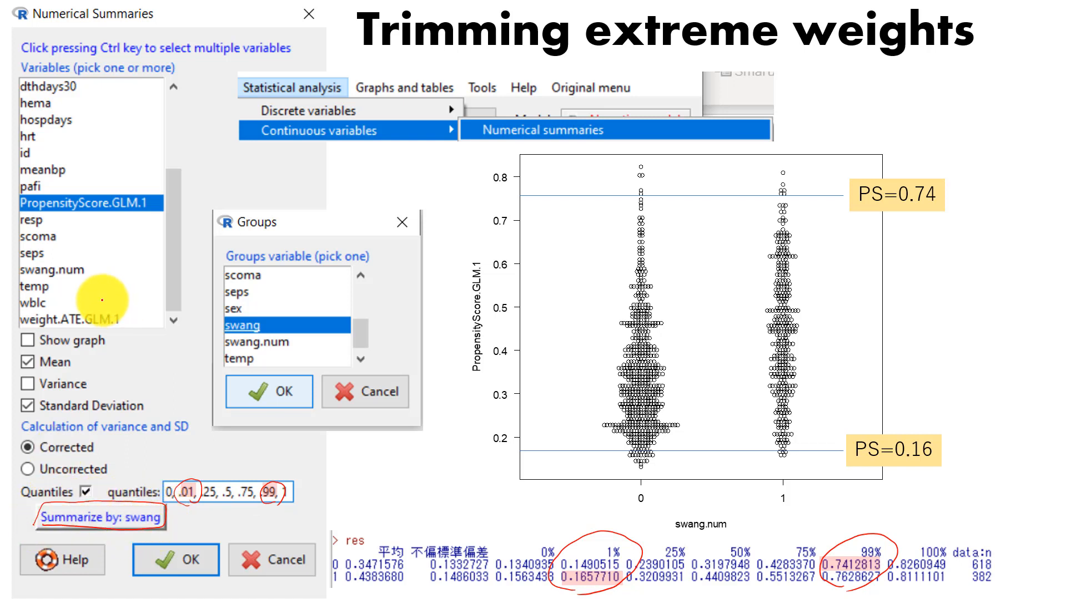
mouse_move(151, 530)
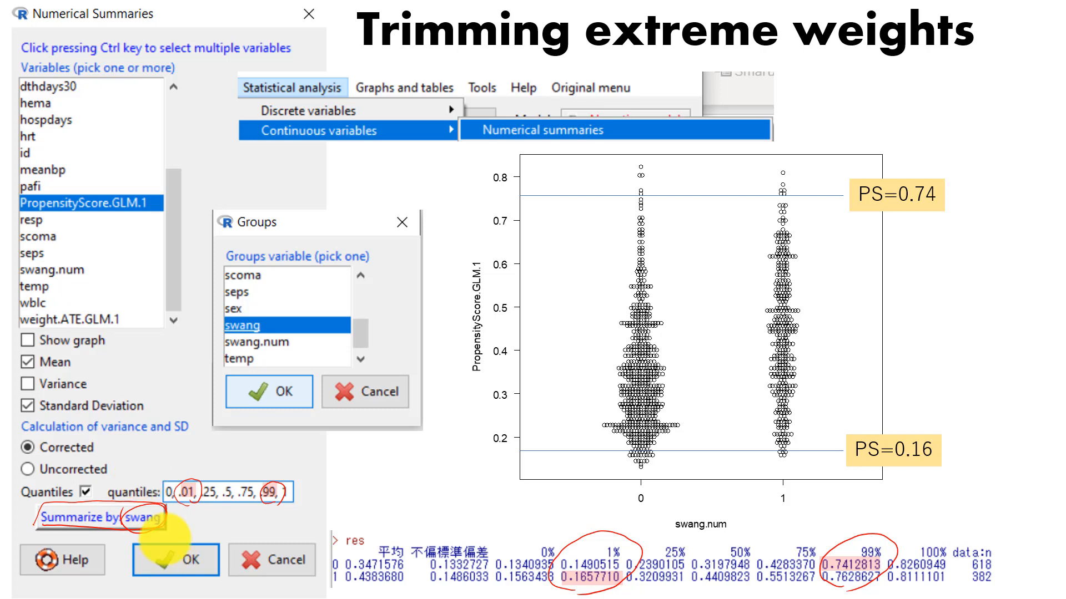
mouse_move(428, 520)
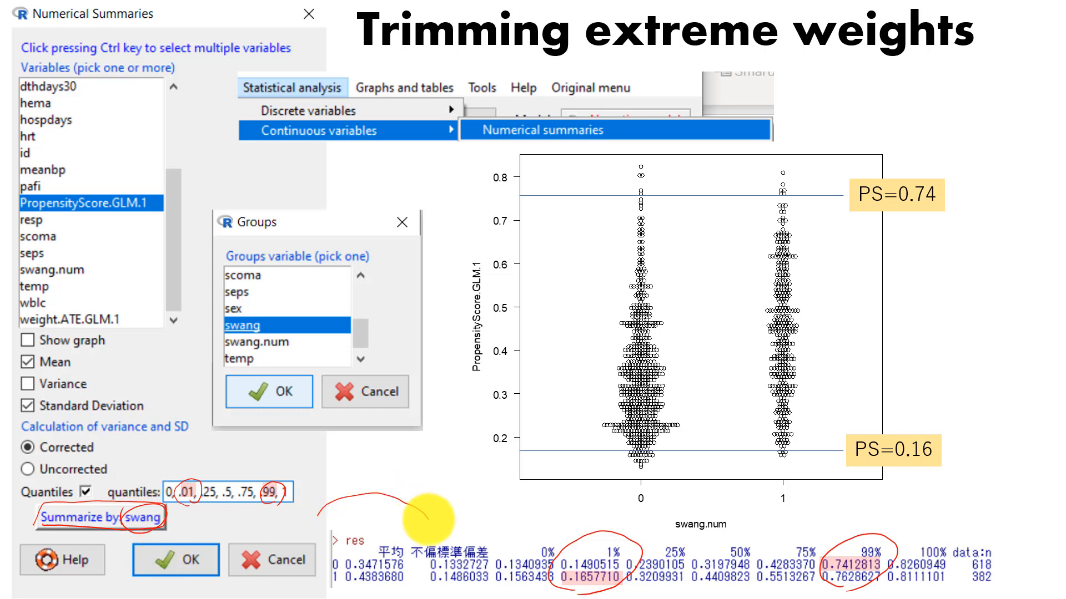
mouse_move(593, 533)
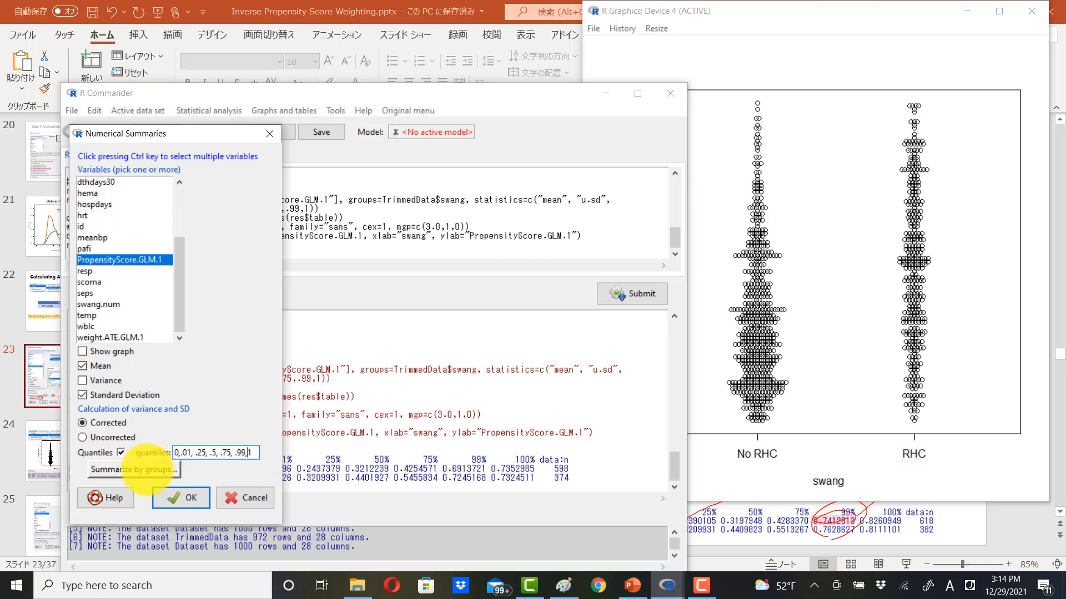
Summarize PropensityScore.GLM.1 grouped by swang.num with a graph included.
left_click(133, 468)
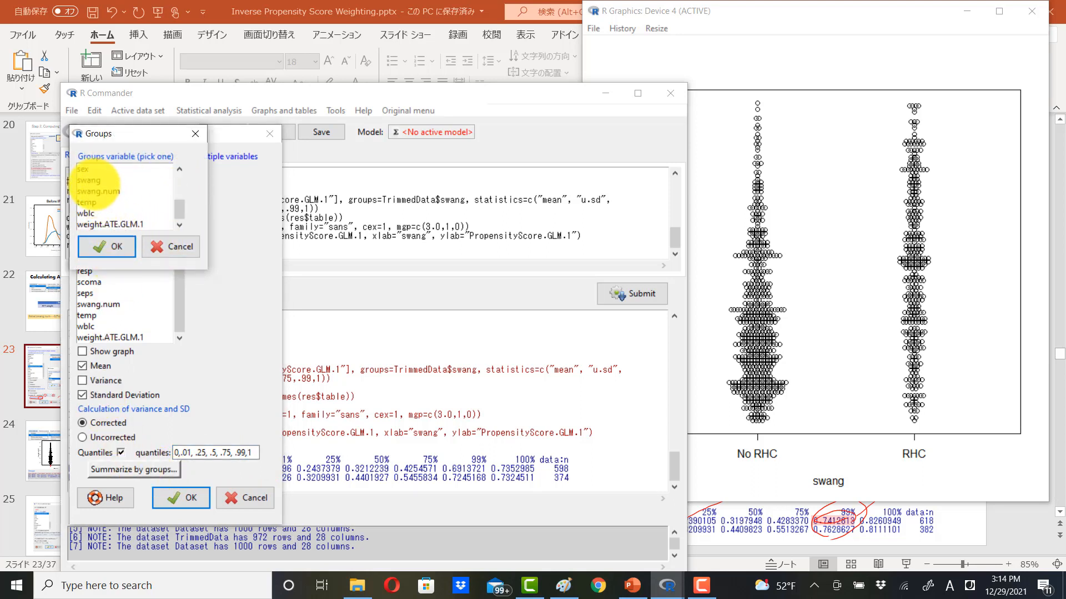
left_click(99, 191)
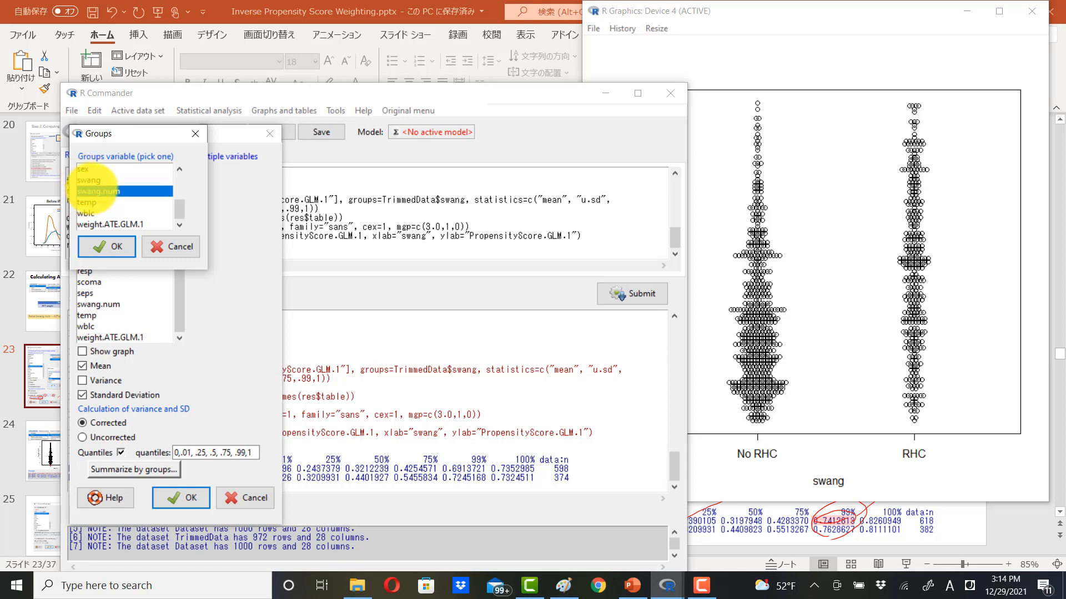
left_click(106, 246)
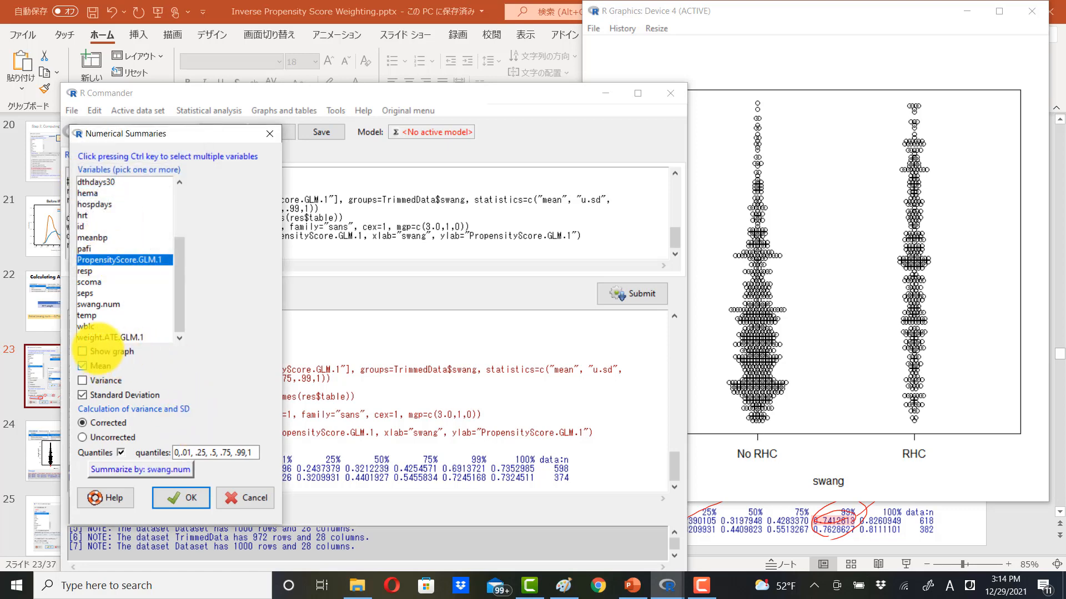
left_click(181, 498)
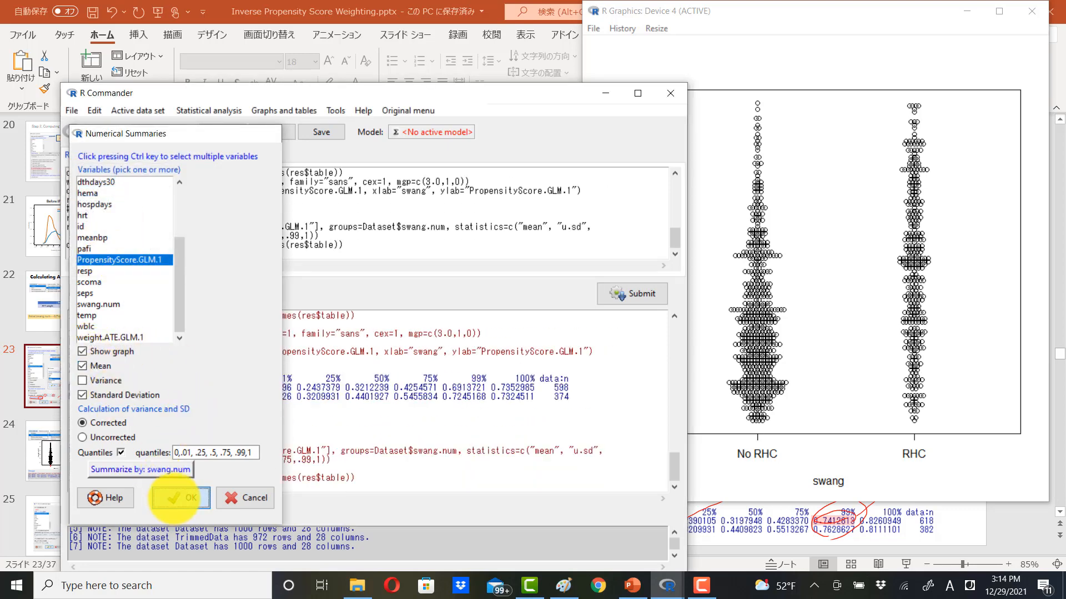
left_click(181, 497)
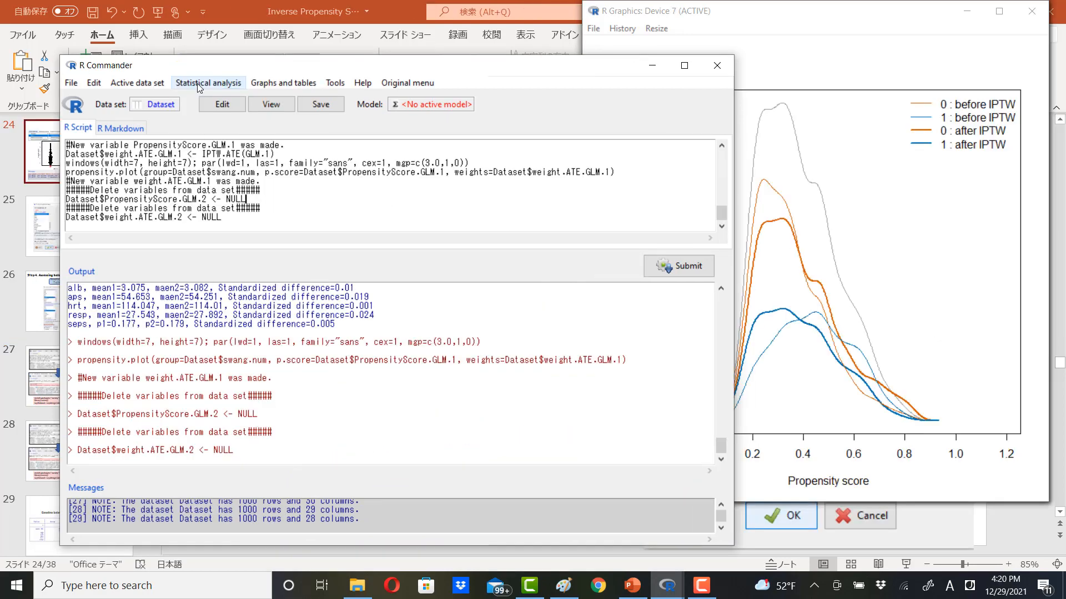
Create a subset keeping PropensityScore.GLM.1 > 0.16 & < 0.74, reaching the overwrite prompt.
left_click(136, 82)
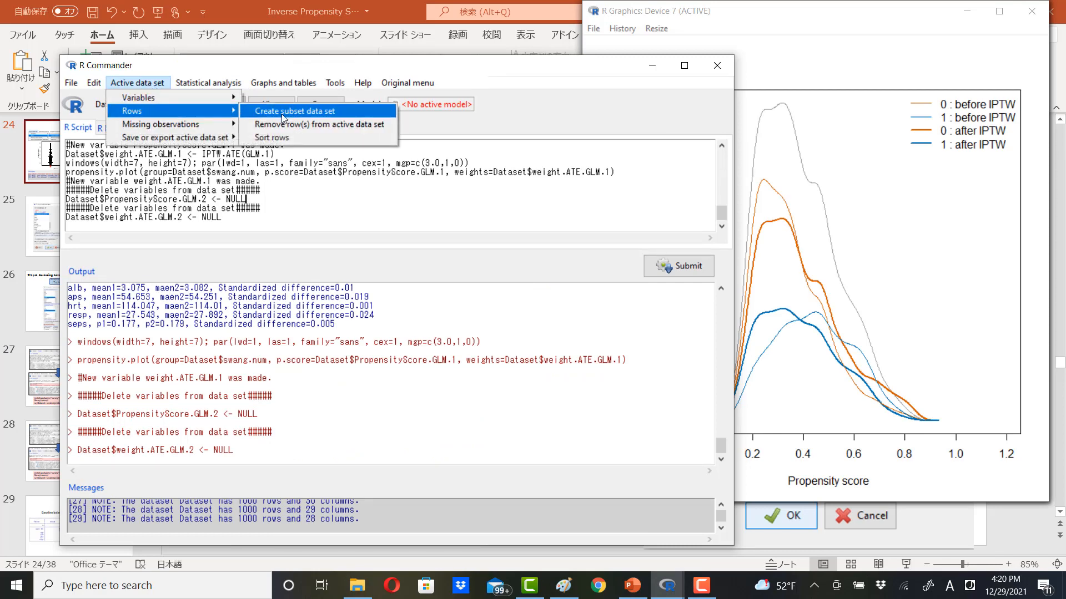
left_click(294, 110)
type("PropensityScore.GLM.1 > 0.16 & PropensityScore.GLM.1 < 0.74")
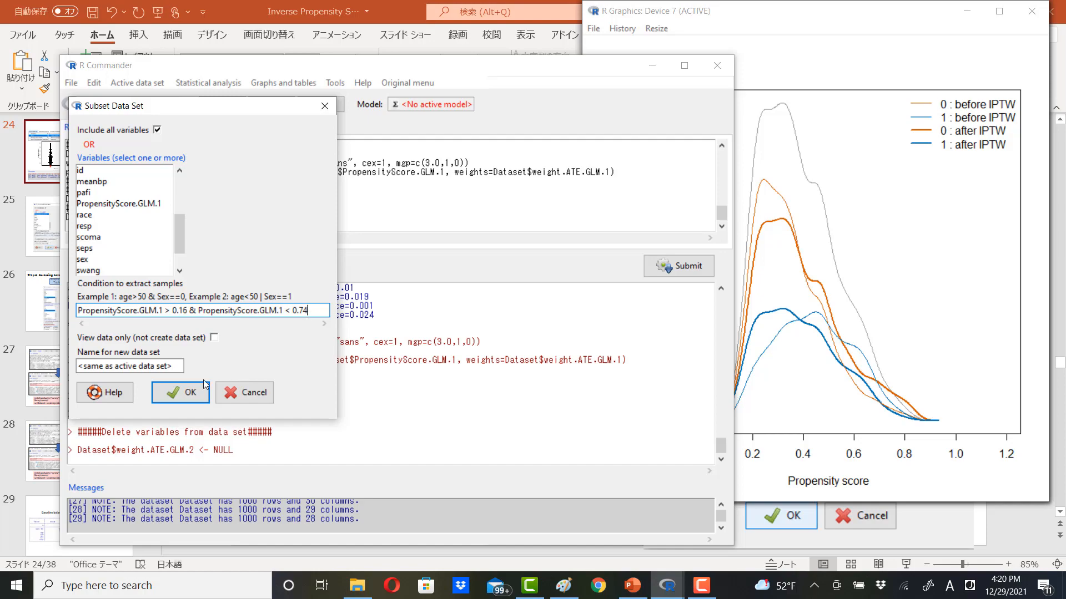
left_click(179, 392)
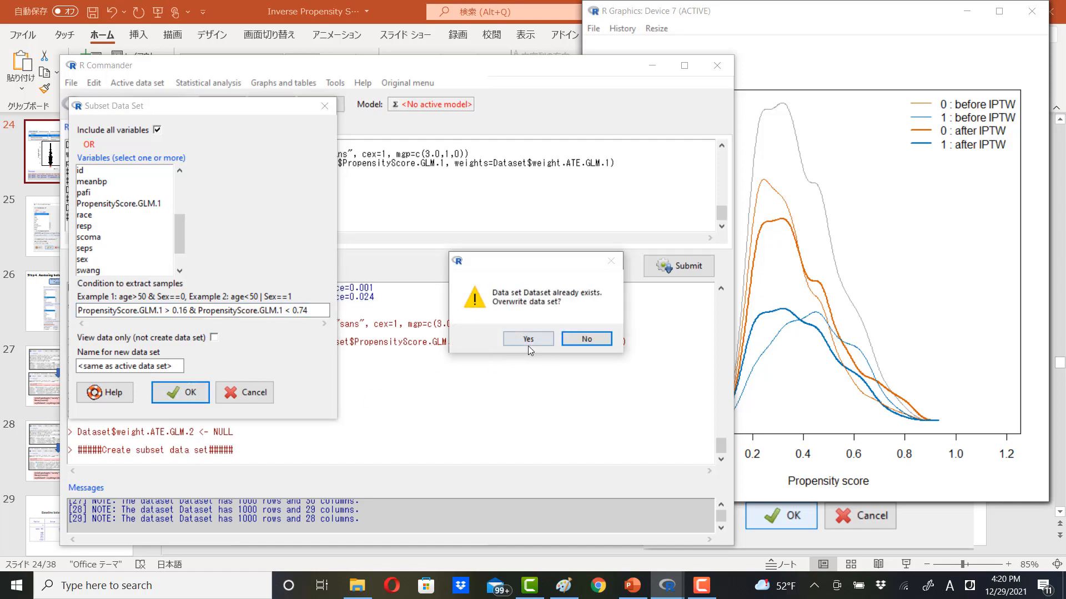